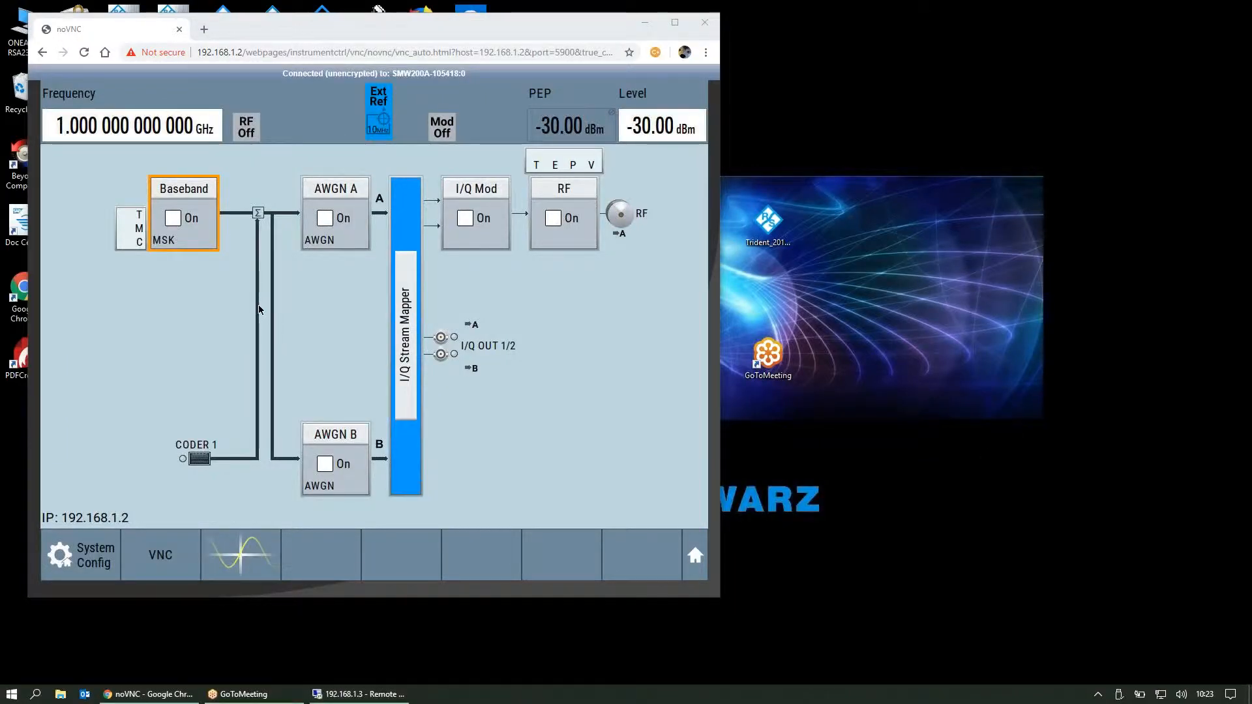
mouse_move(269, 306)
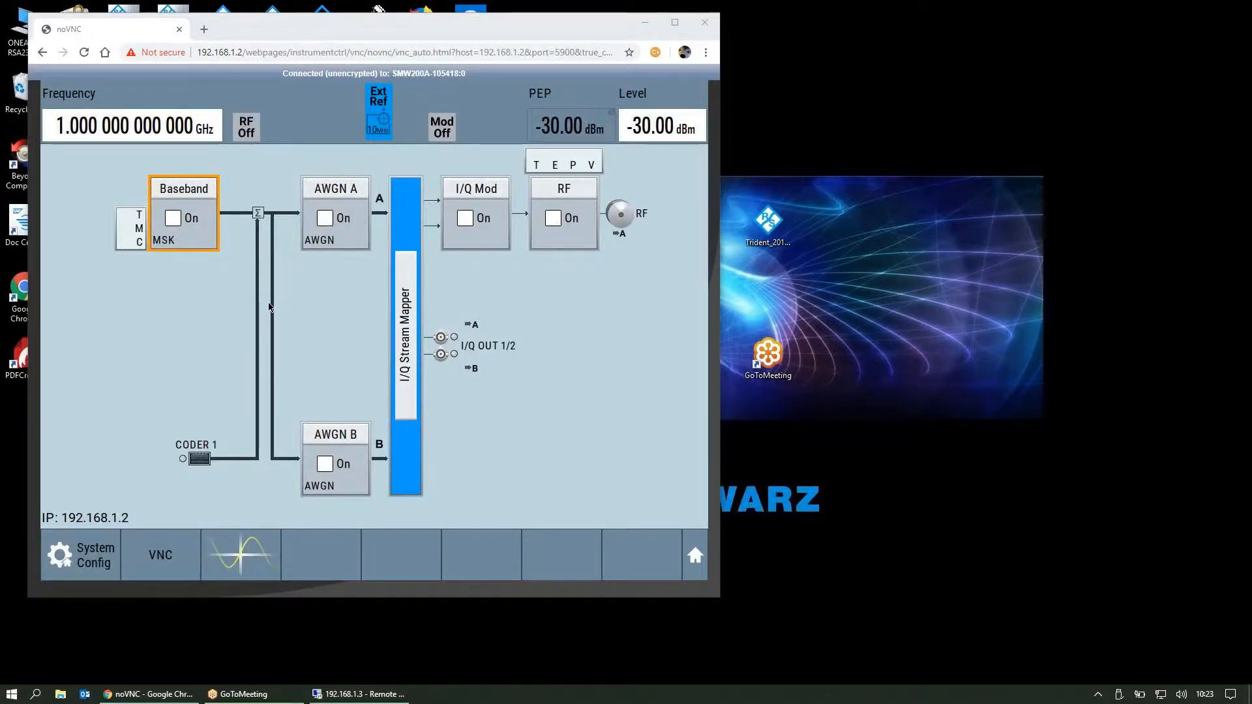
mouse_move(251, 278)
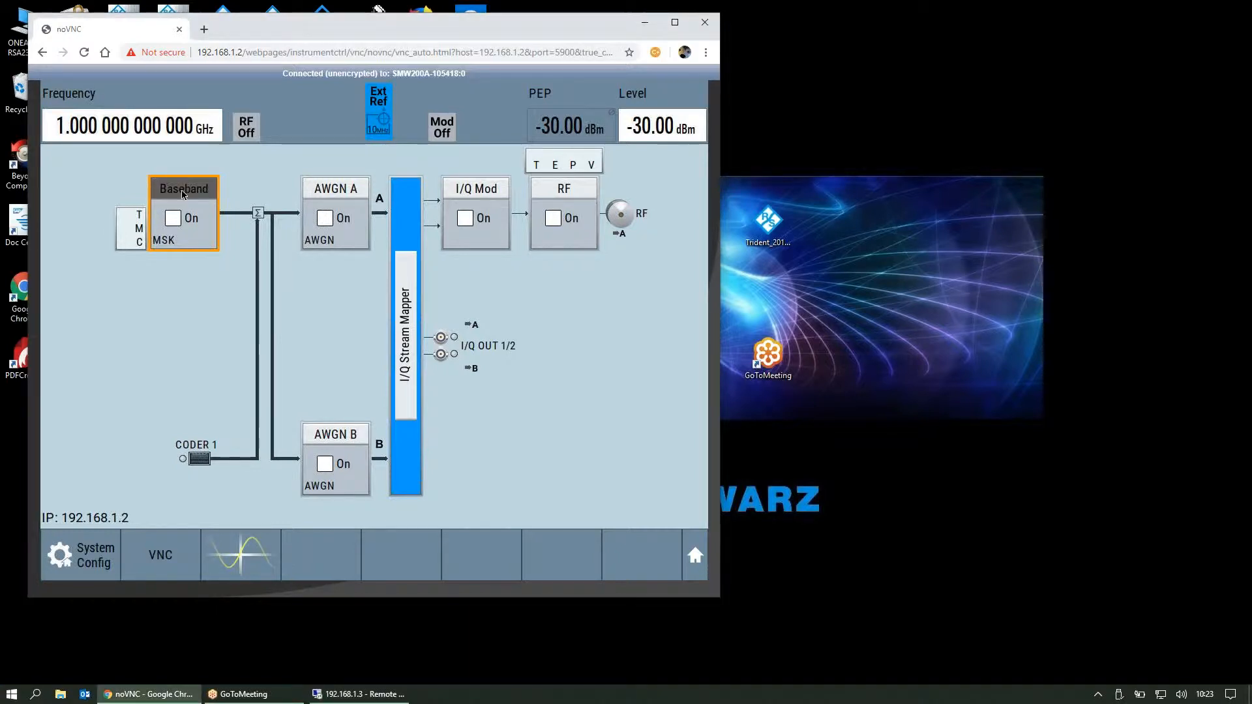
Step: In the Baseband block, set symbol rate to 100 Msym/s and modulation type to 16QAM
click(183, 188)
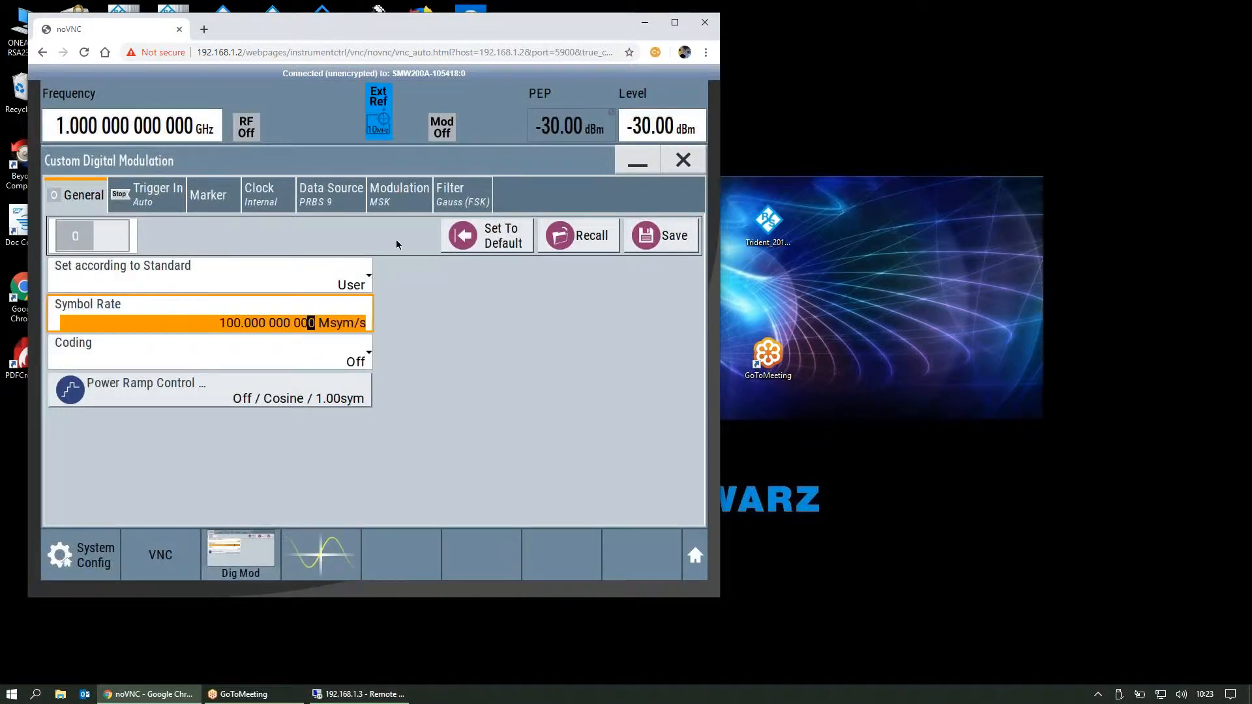
click(399, 194)
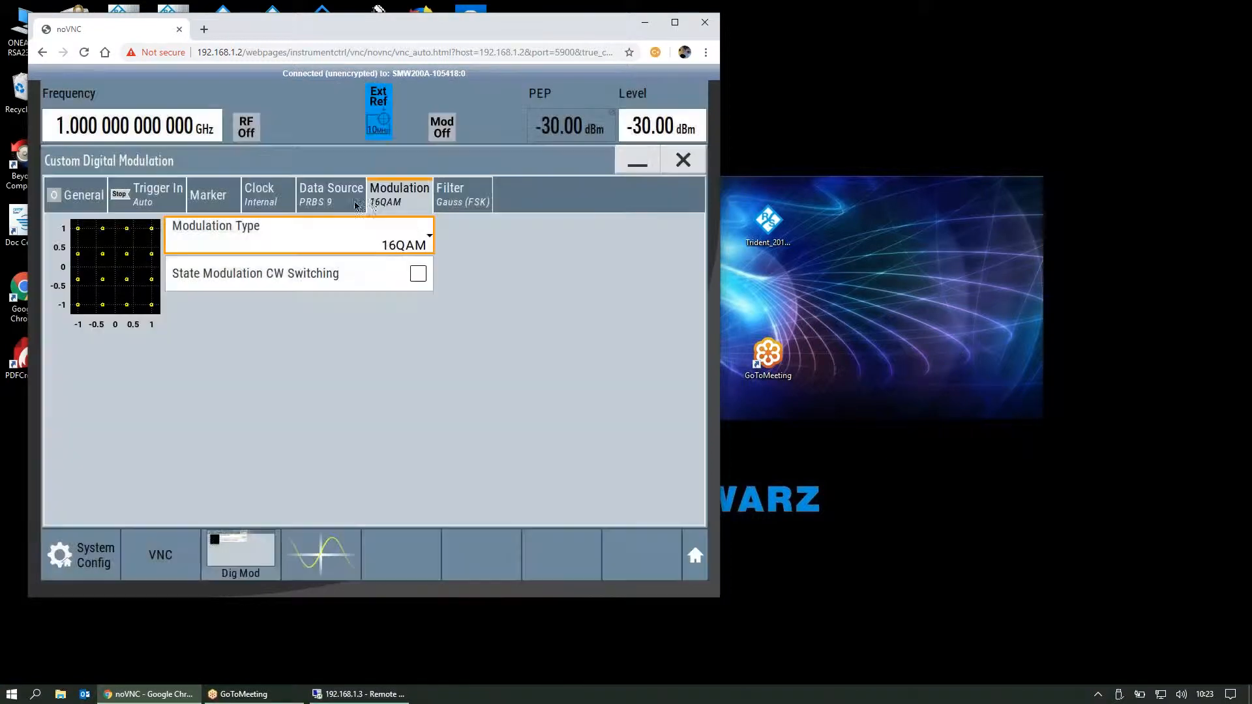
Step: Set the baseband filter to Root Cosine with a 0.25 roll-off factor
click(463, 194)
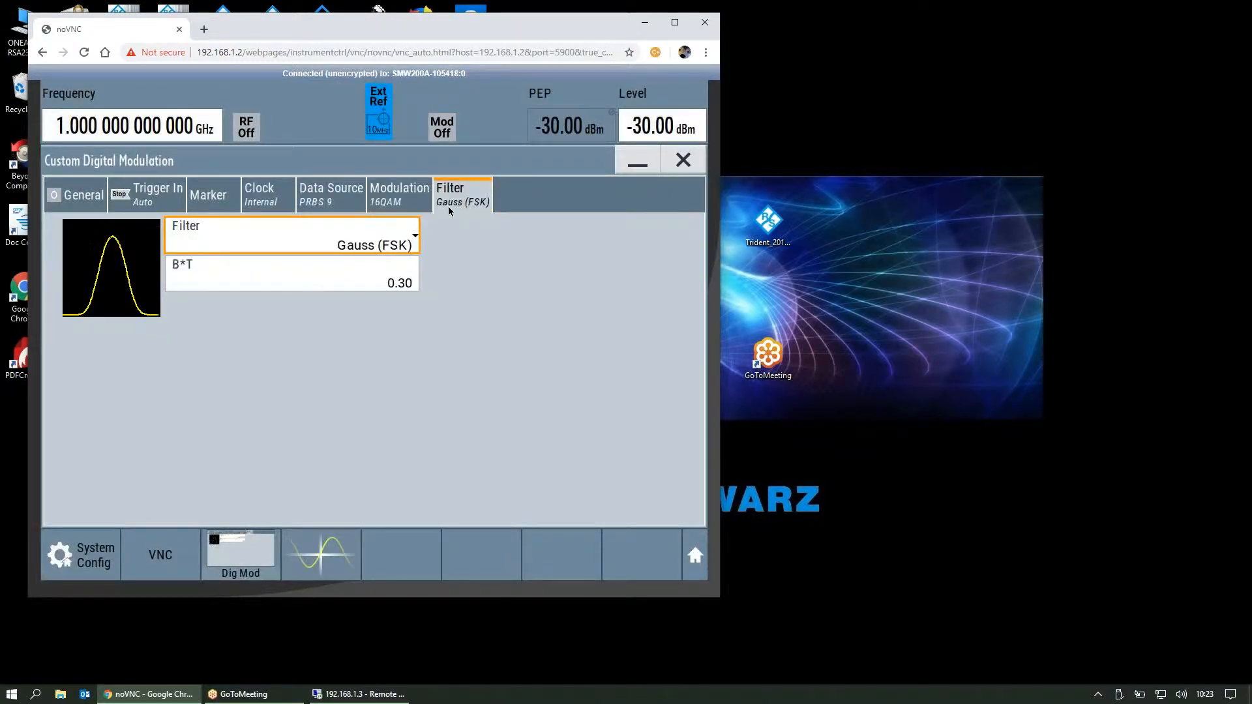
click(291, 235)
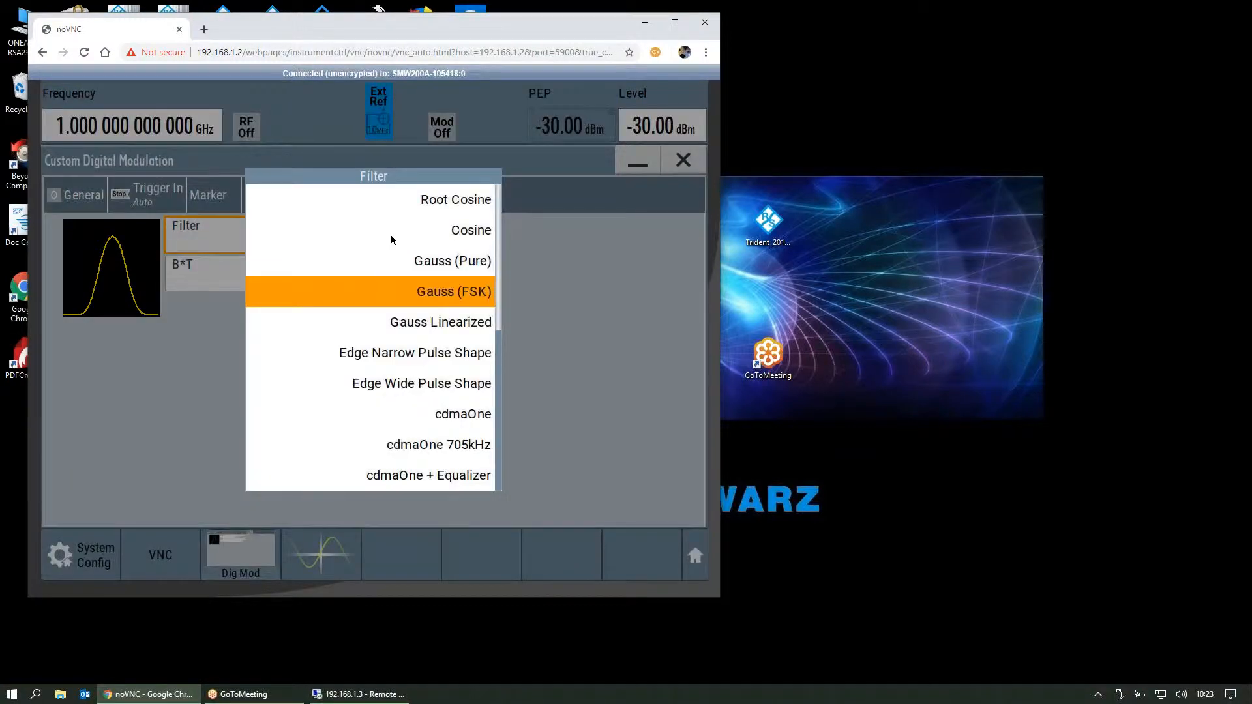
mouse_move(453, 204)
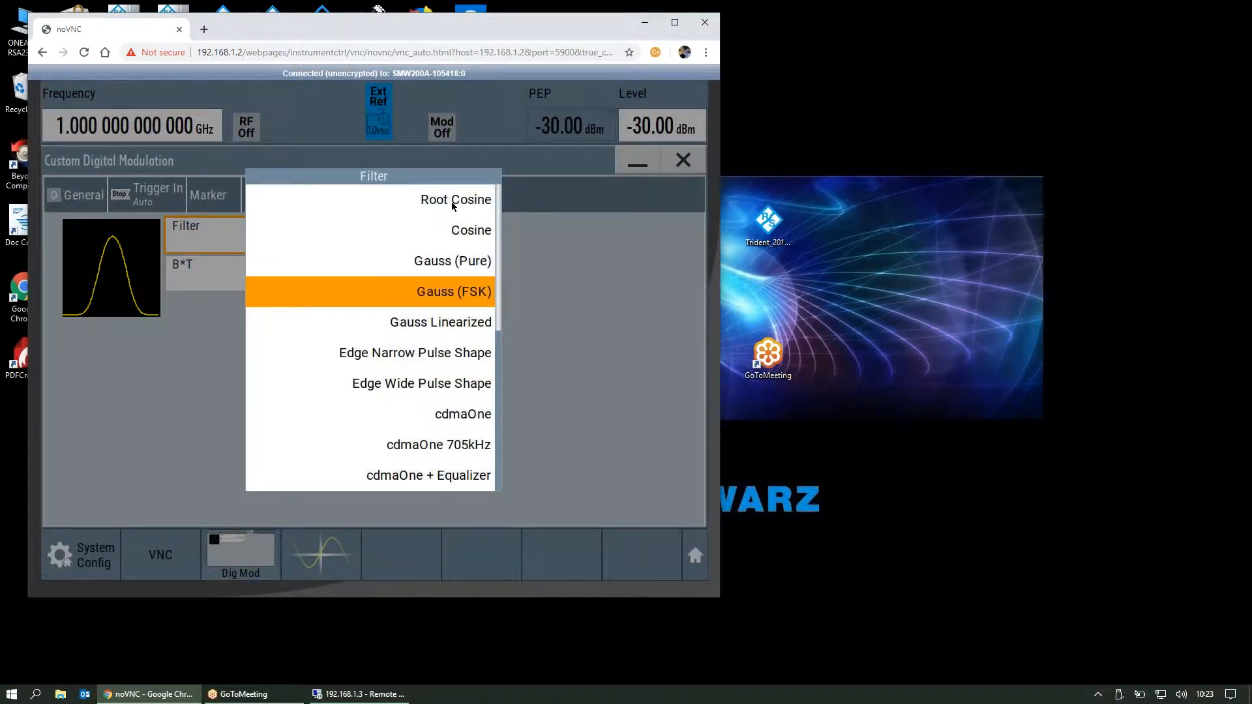
click(455, 200)
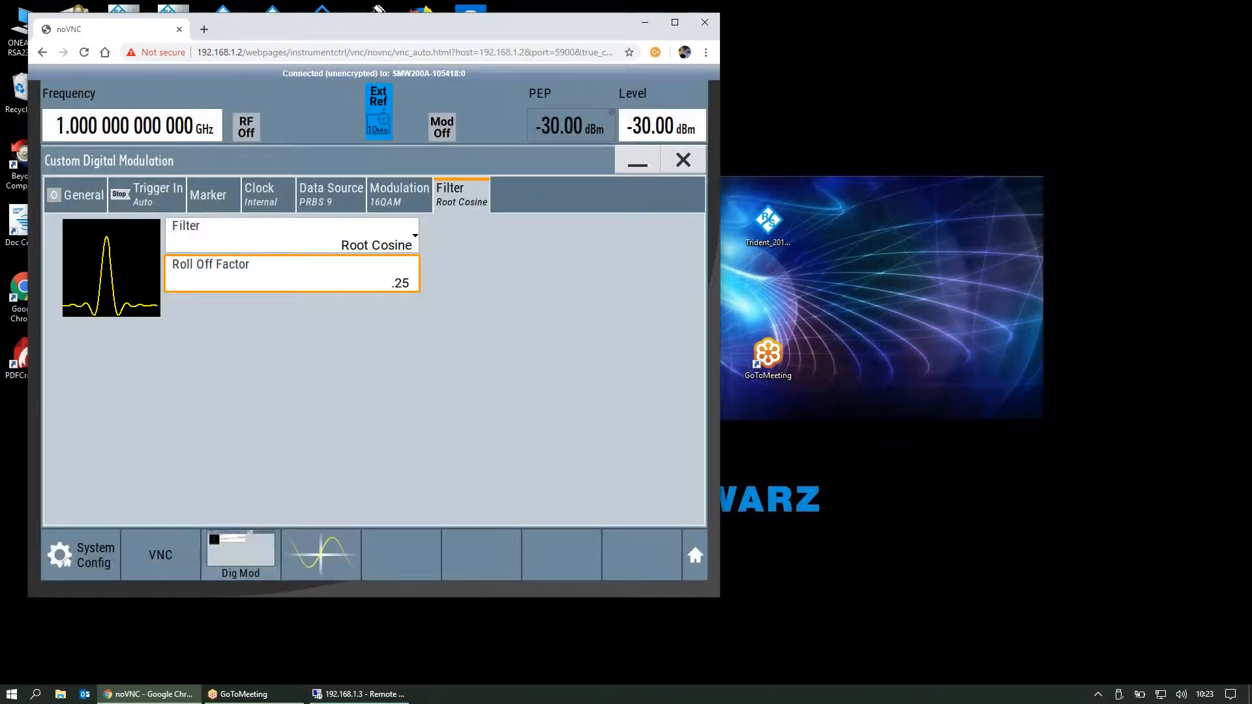
click(292, 283)
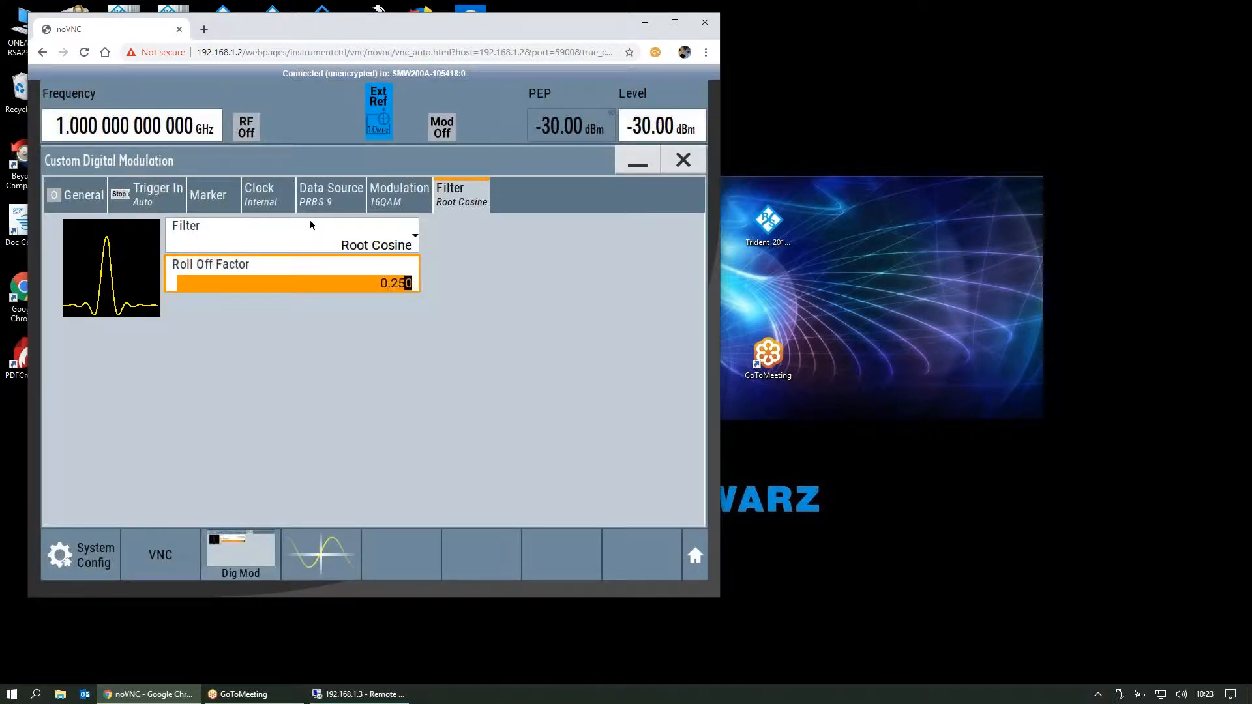
Step: Choose PRBS 23 as the data source and return to the General tab
click(331, 194)
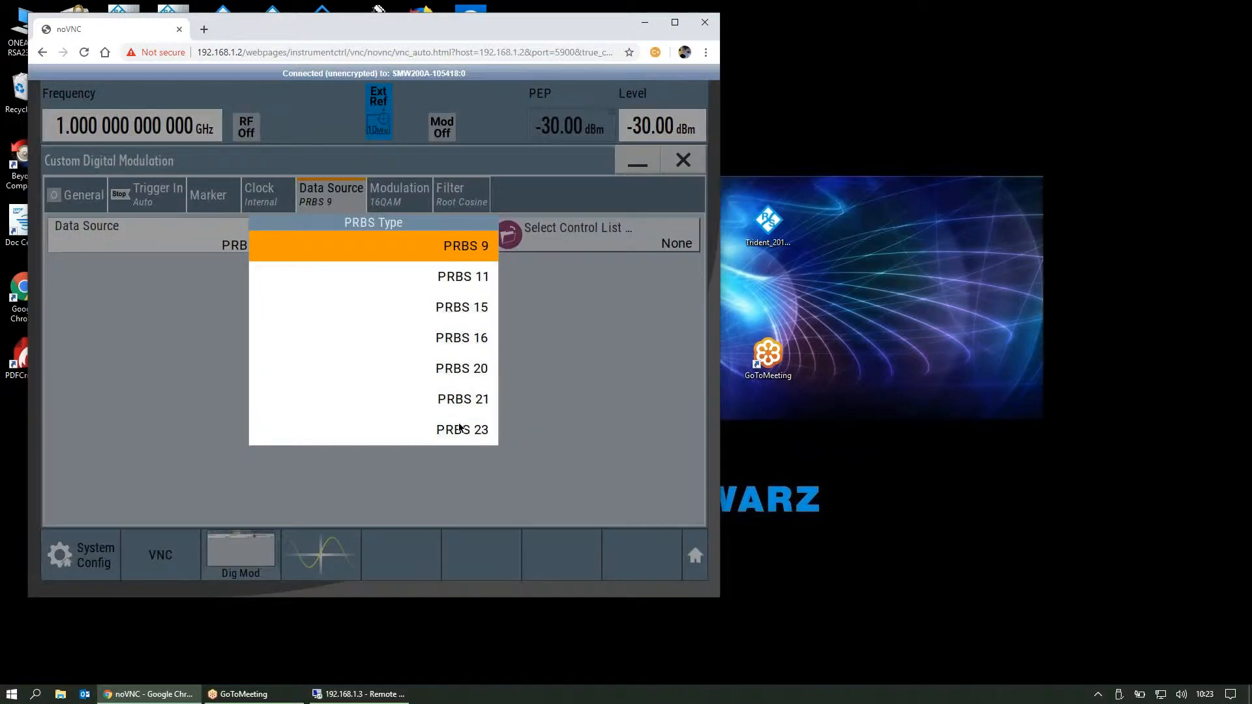
click(462, 429)
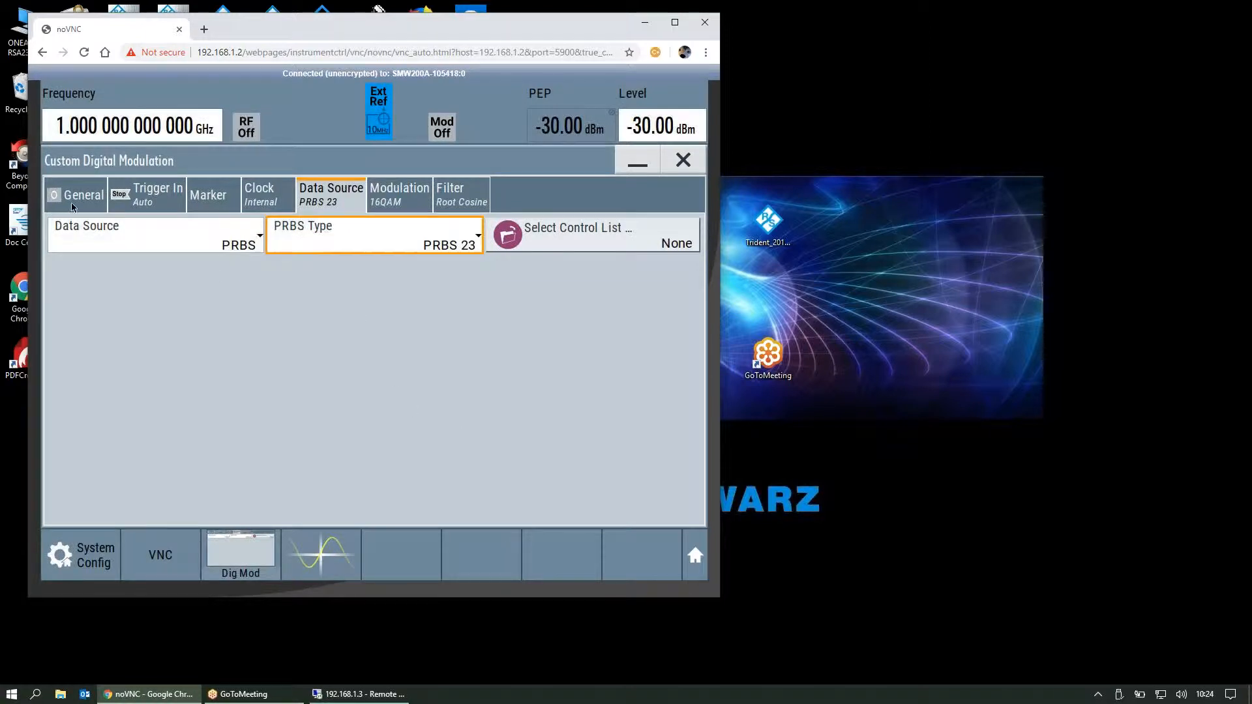
click(83, 195)
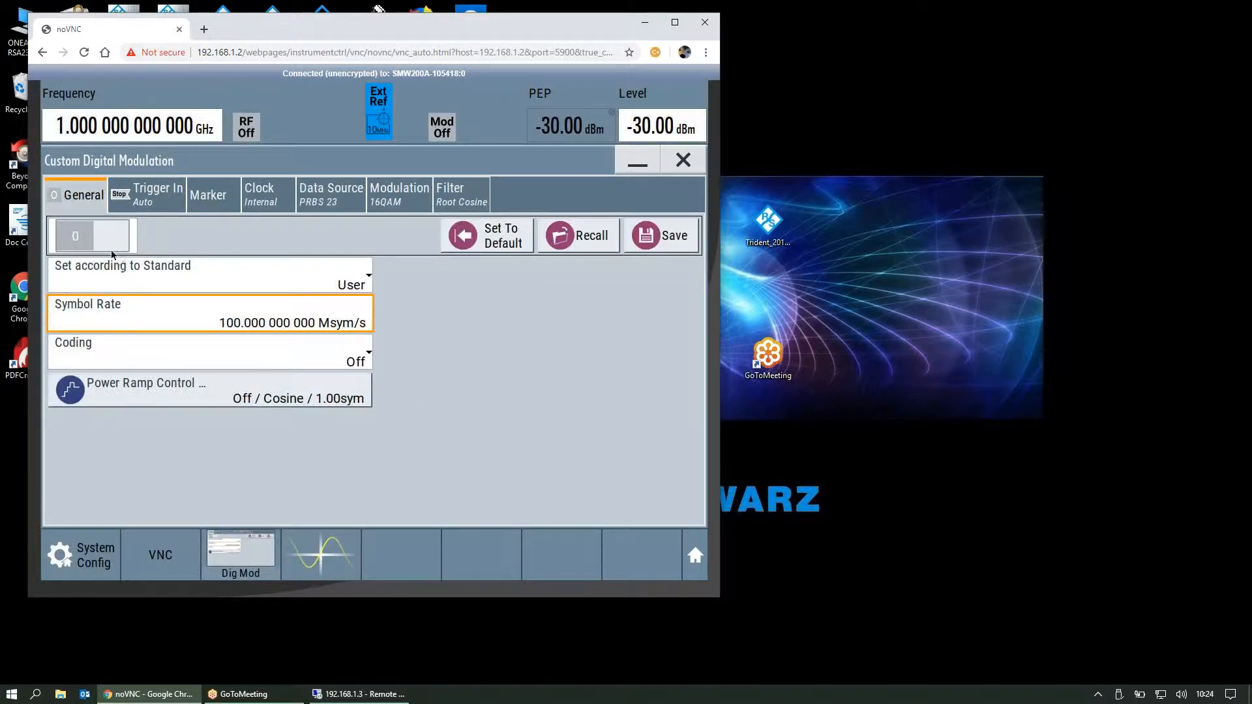
Step: Turn custom digital modulation and RF output on, then set 2.4 GHz and -10 dBm
click(92, 237)
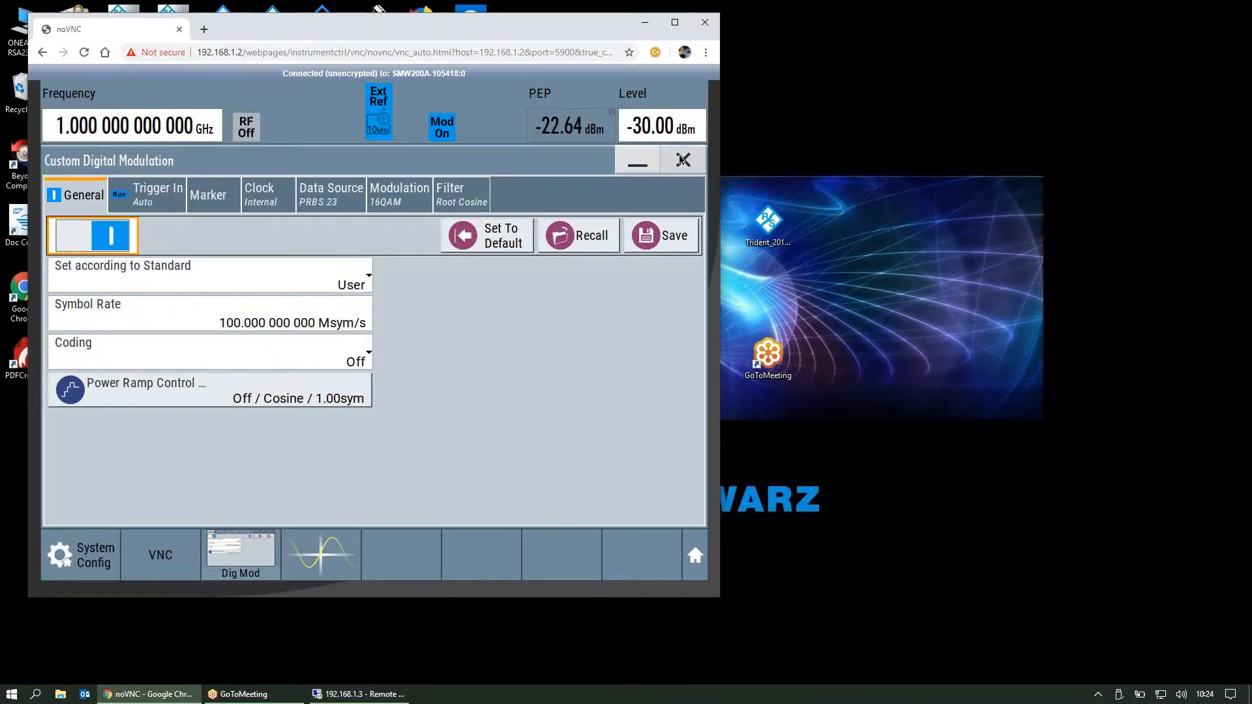
click(683, 159)
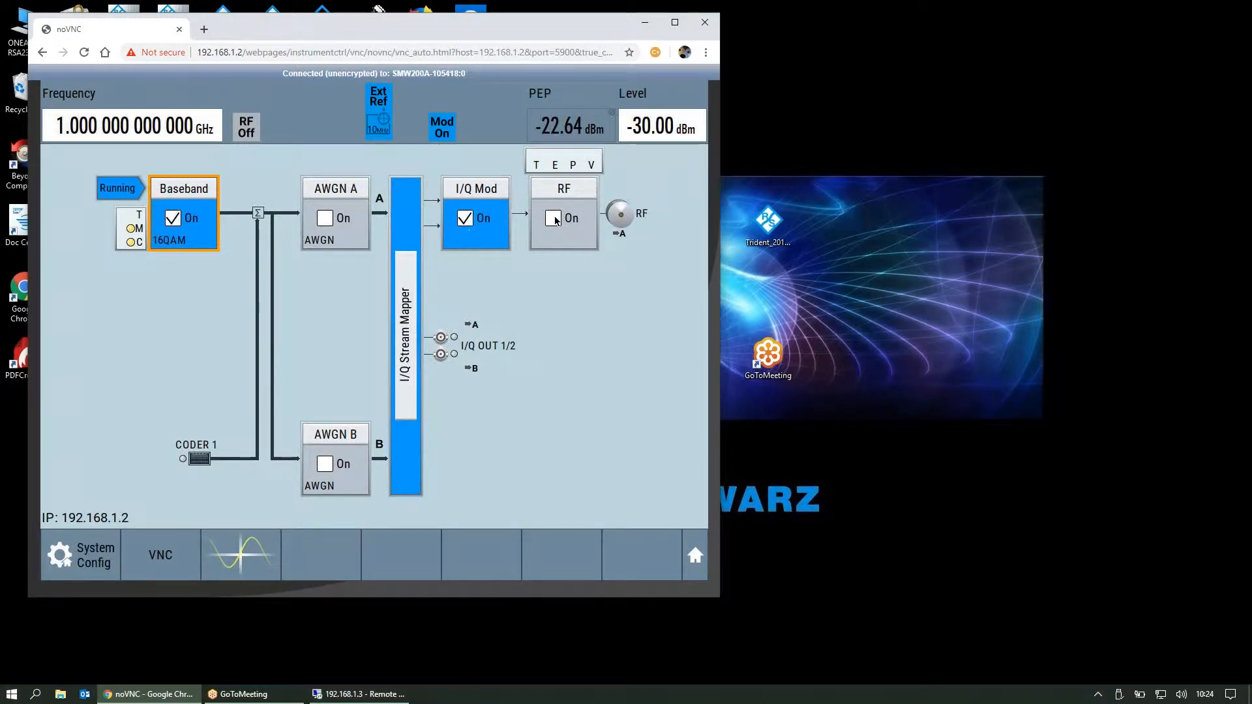
click(553, 218)
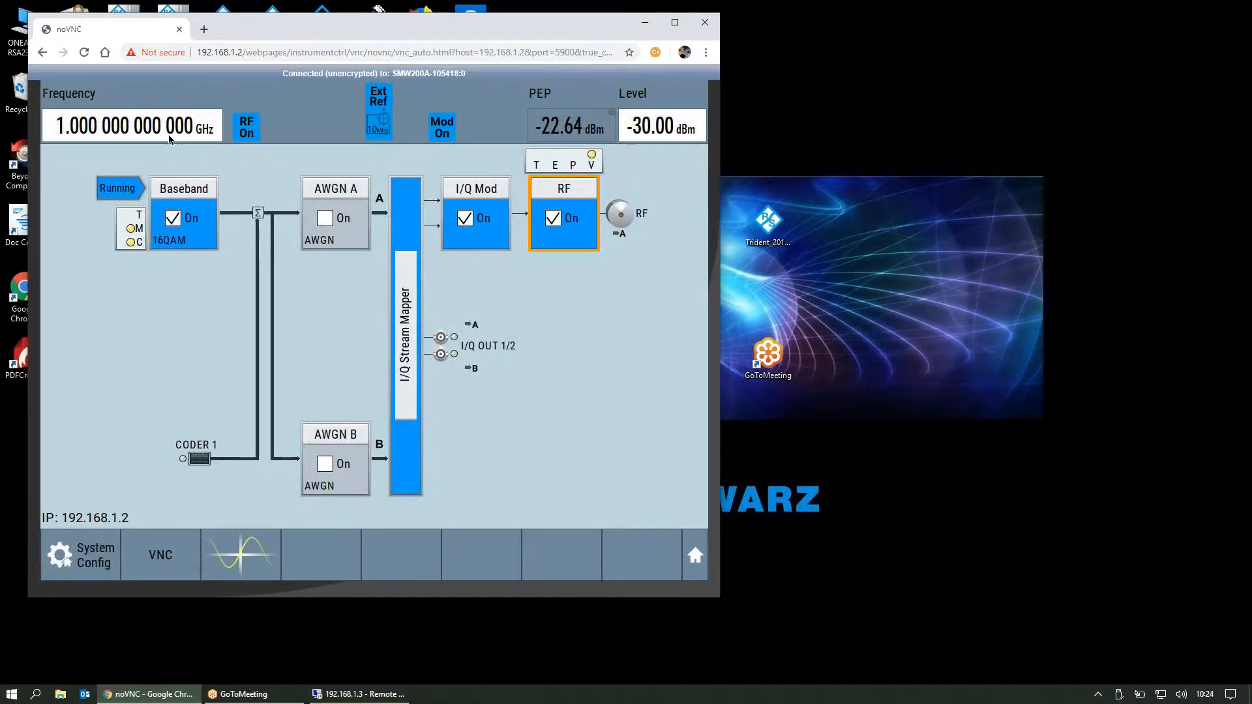
click(131, 125)
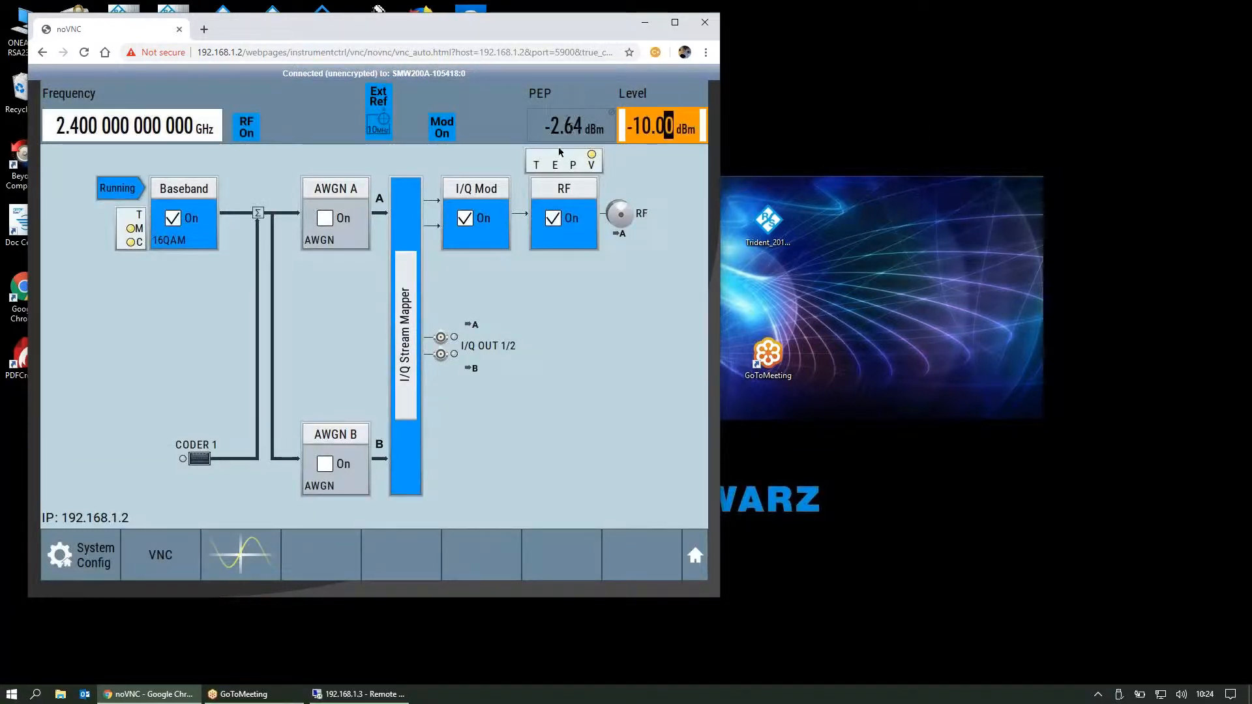
mouse_move(512, 149)
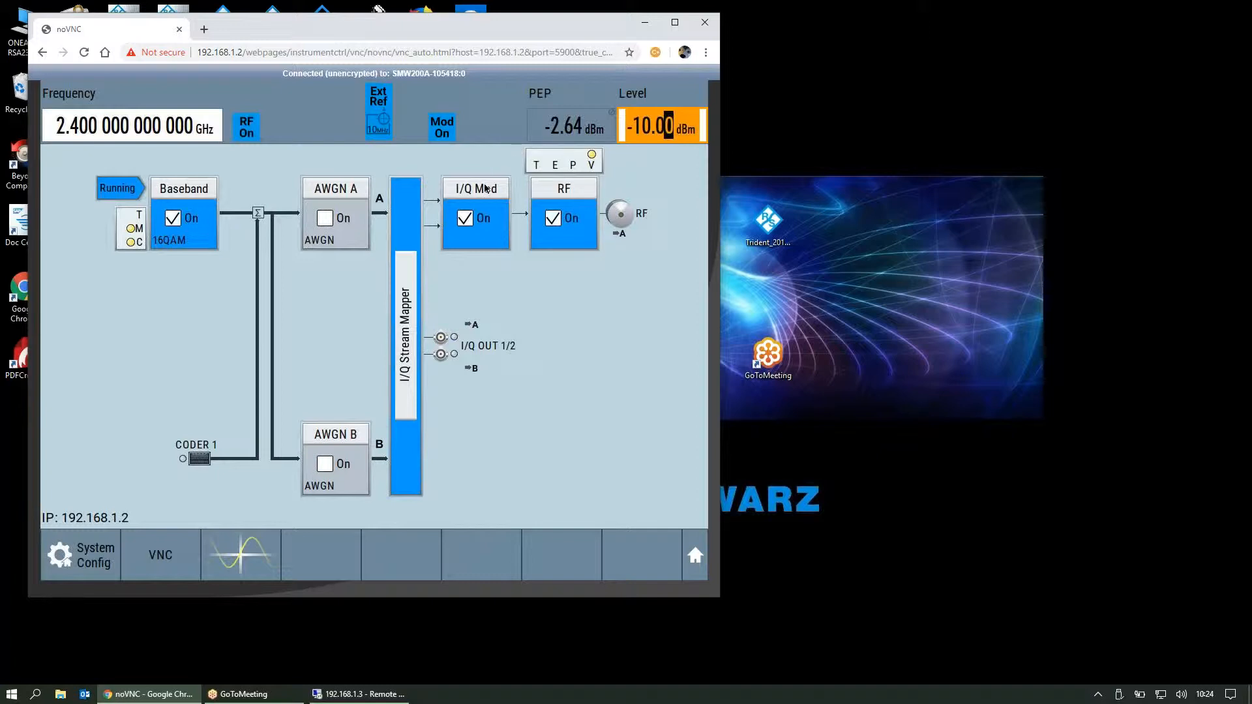
click(476, 188)
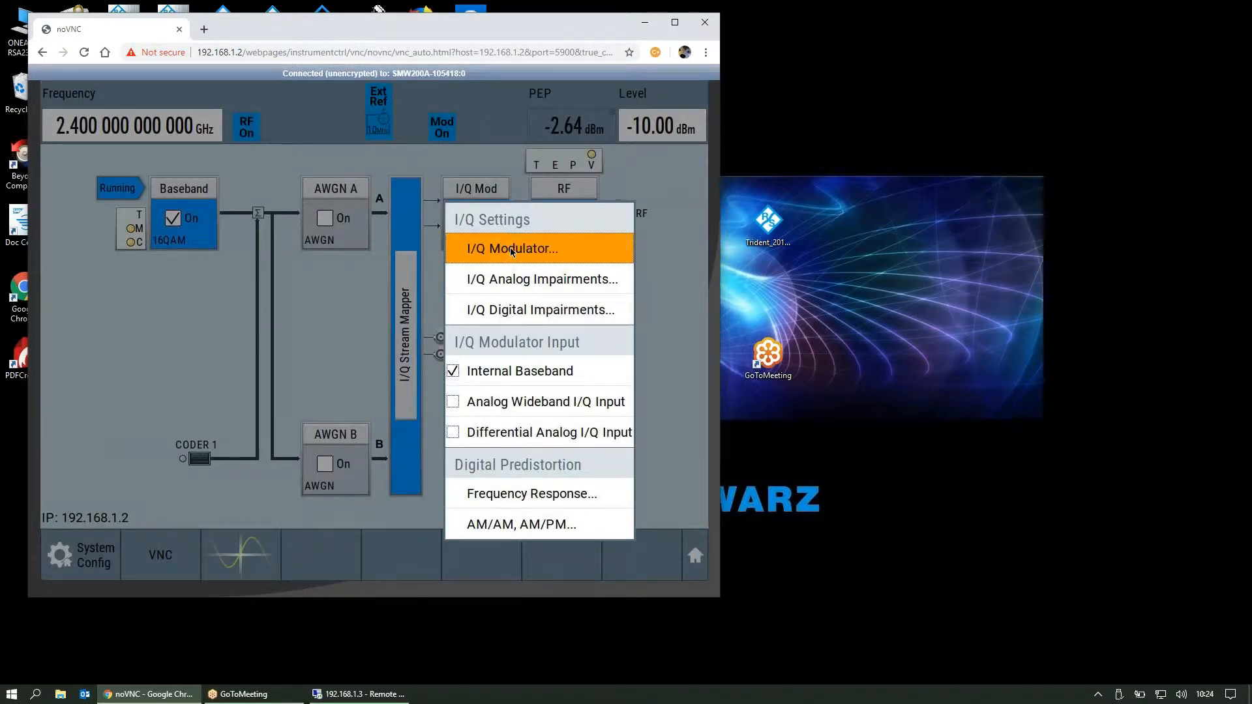
click(513, 248)
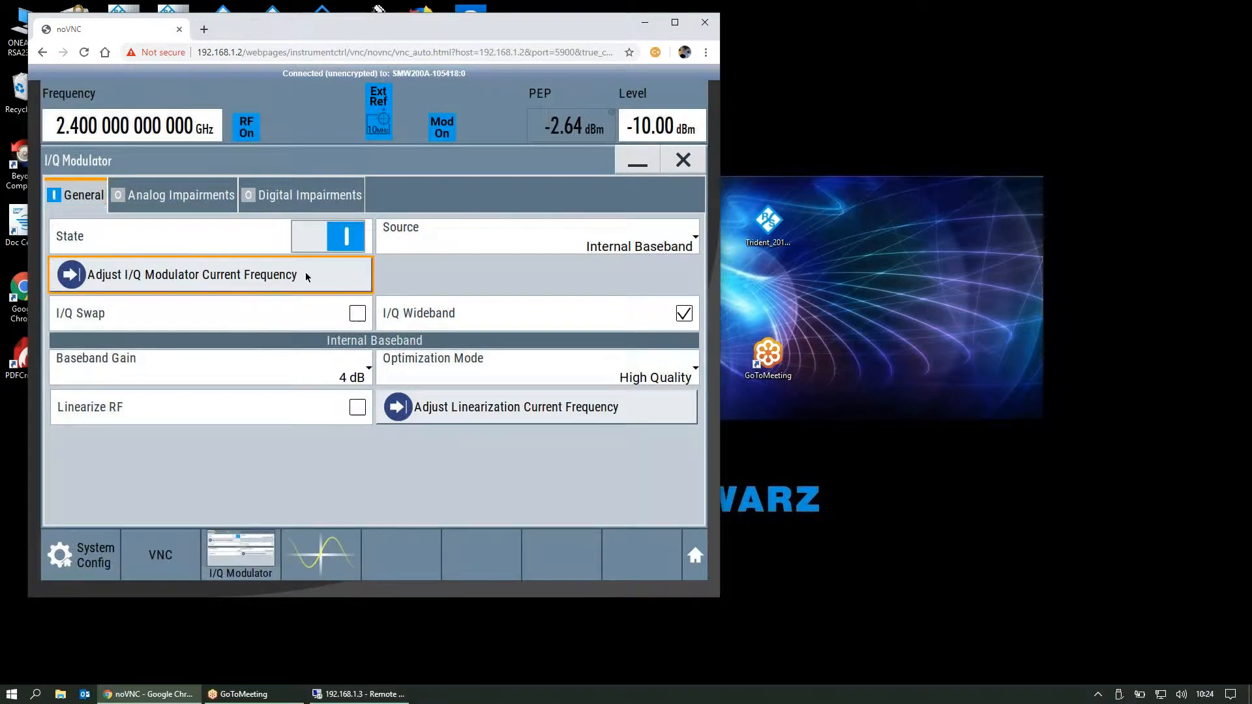
mouse_move(681, 167)
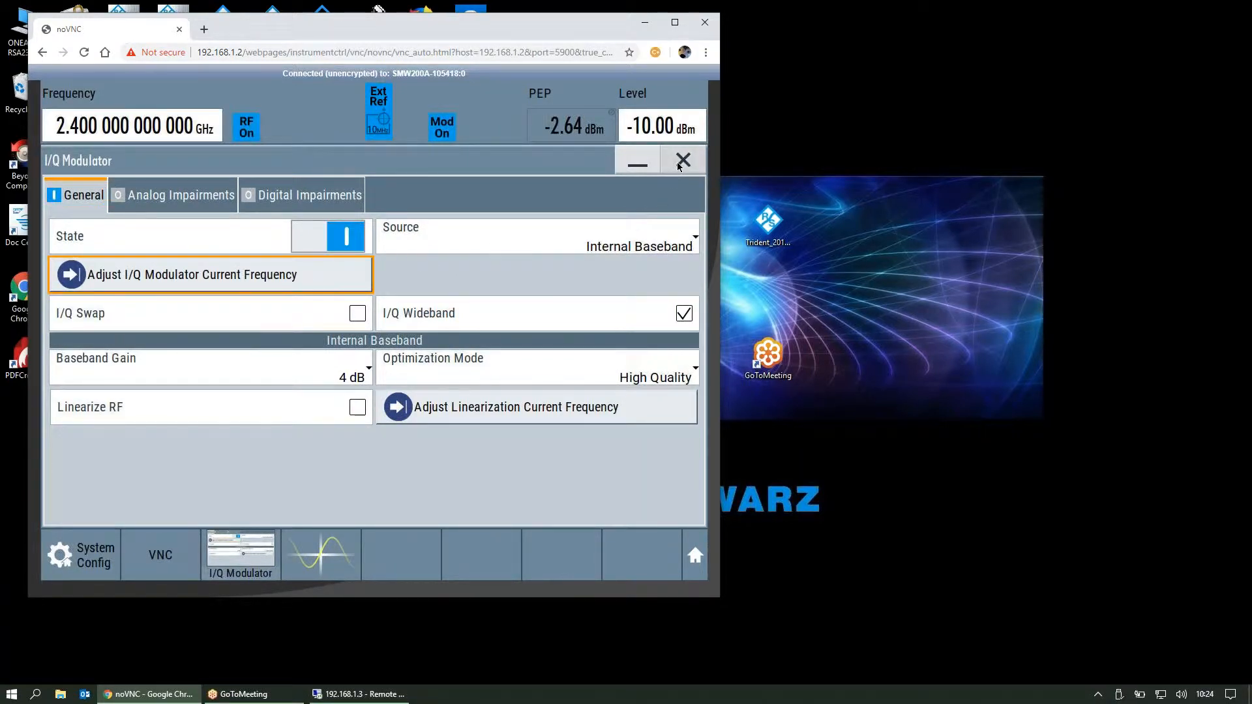
click(683, 160)
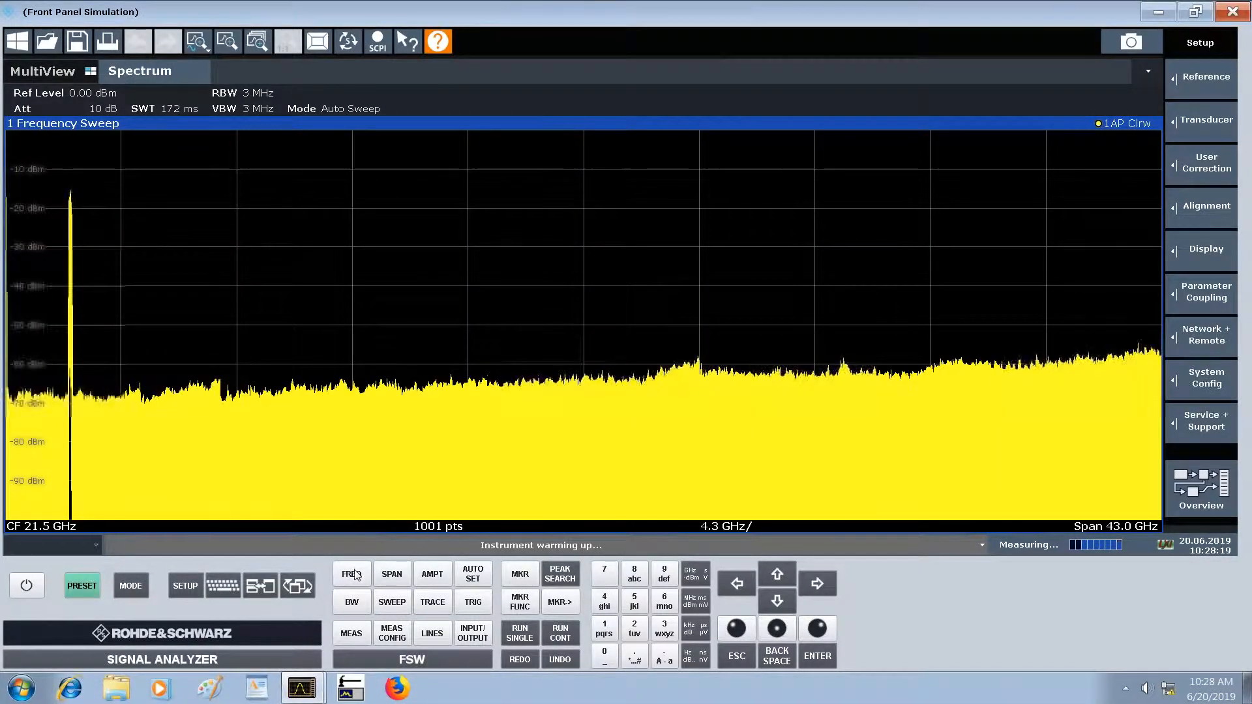
Step: Set the FSW center frequency to 2.4 GHz and span to 200 MHz
click(351, 574)
text(2.4 GHz)
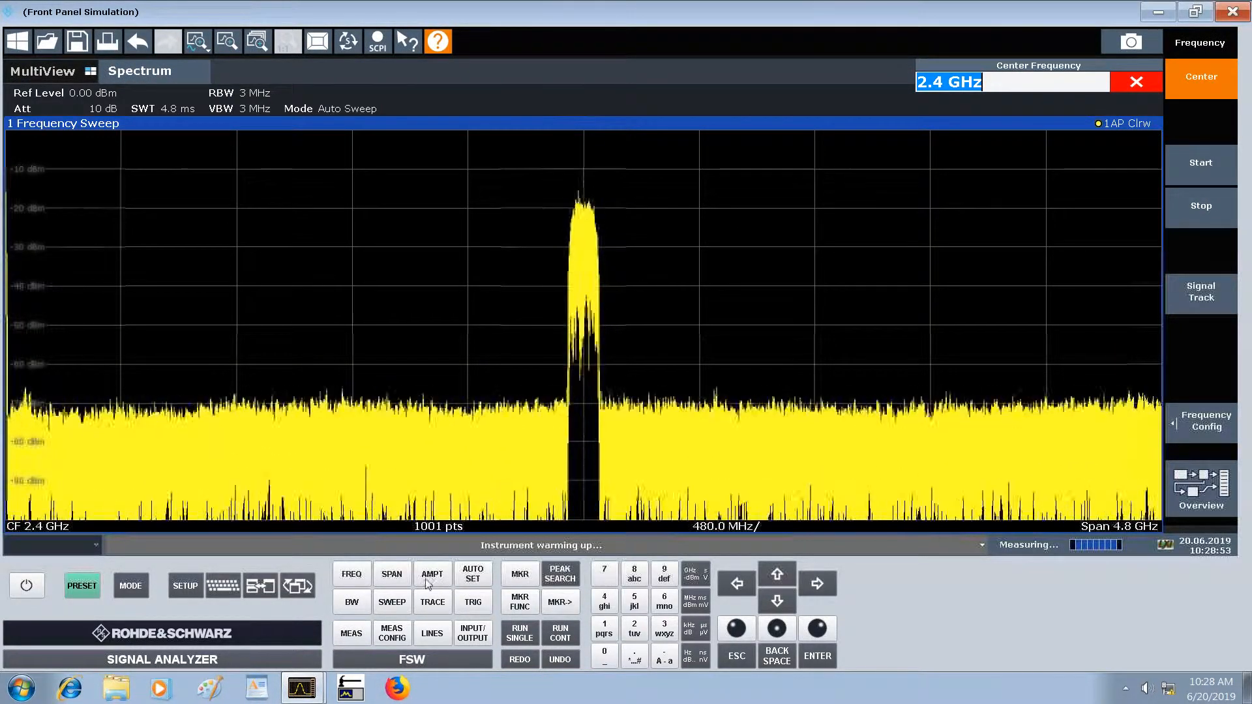
click(392, 574)
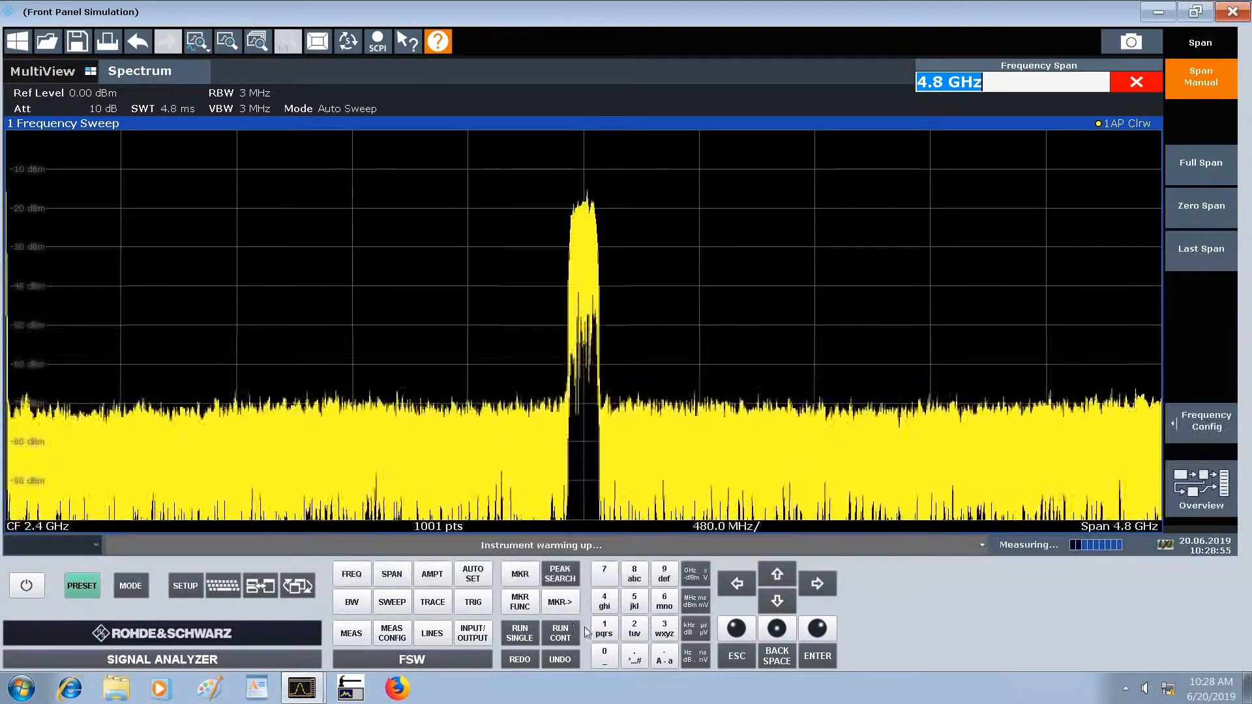
click(604, 656)
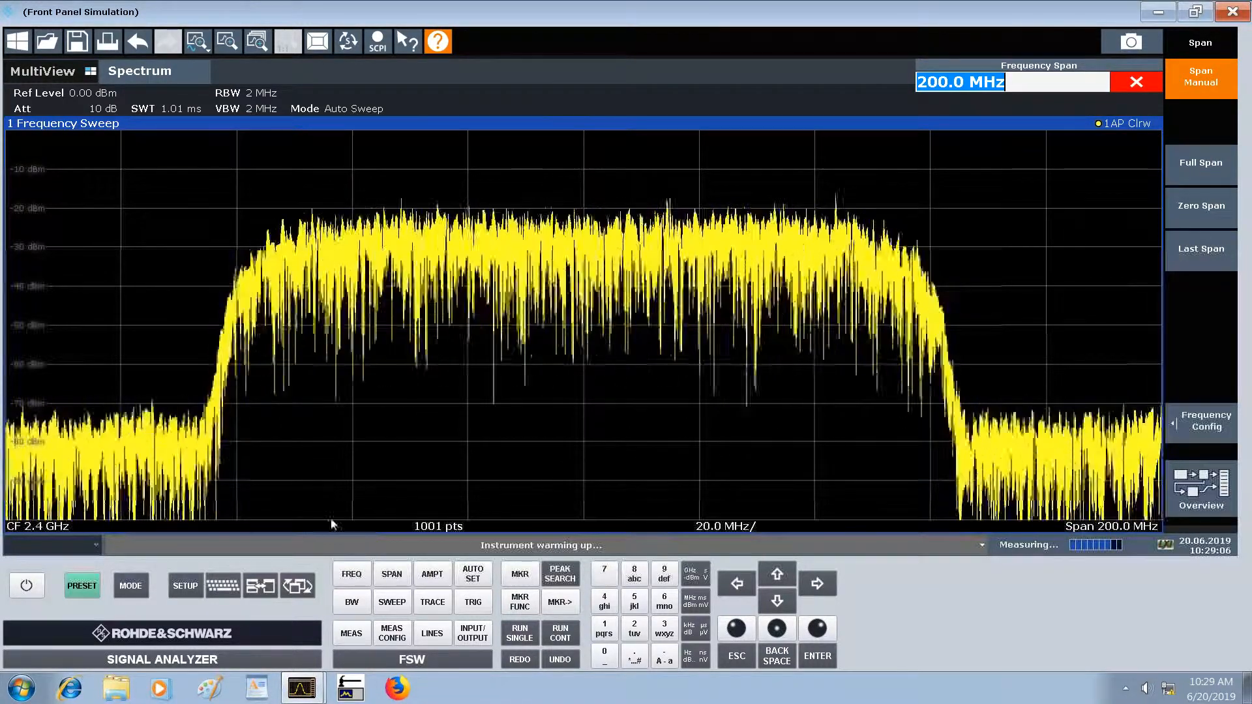
Step: From the MODE dialog, start a new VSA measurement channel
click(131, 586)
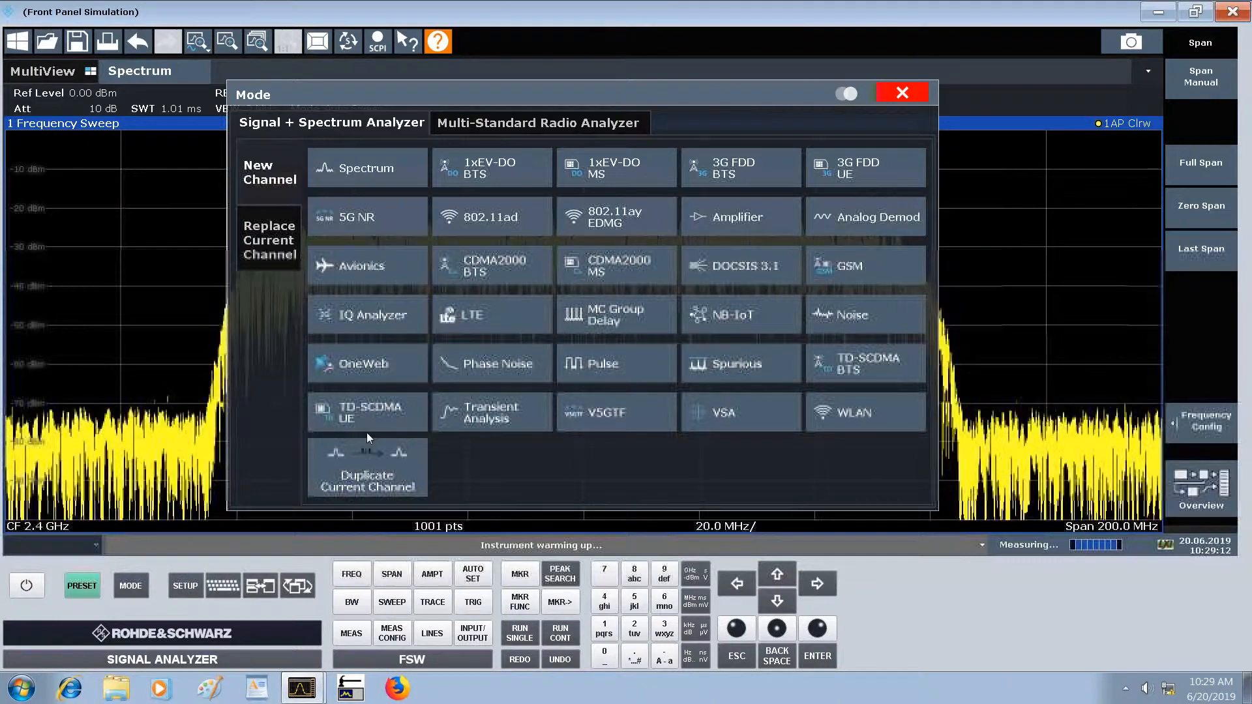
mouse_move(381, 266)
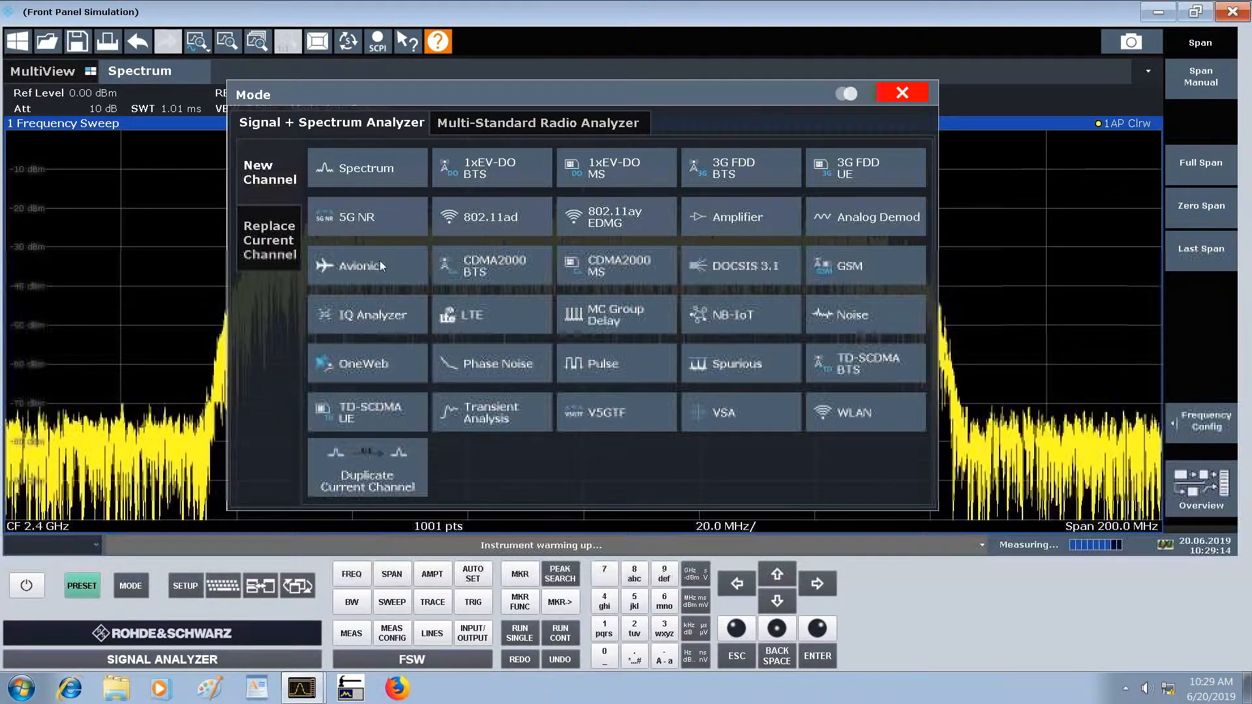
mouse_move(404, 226)
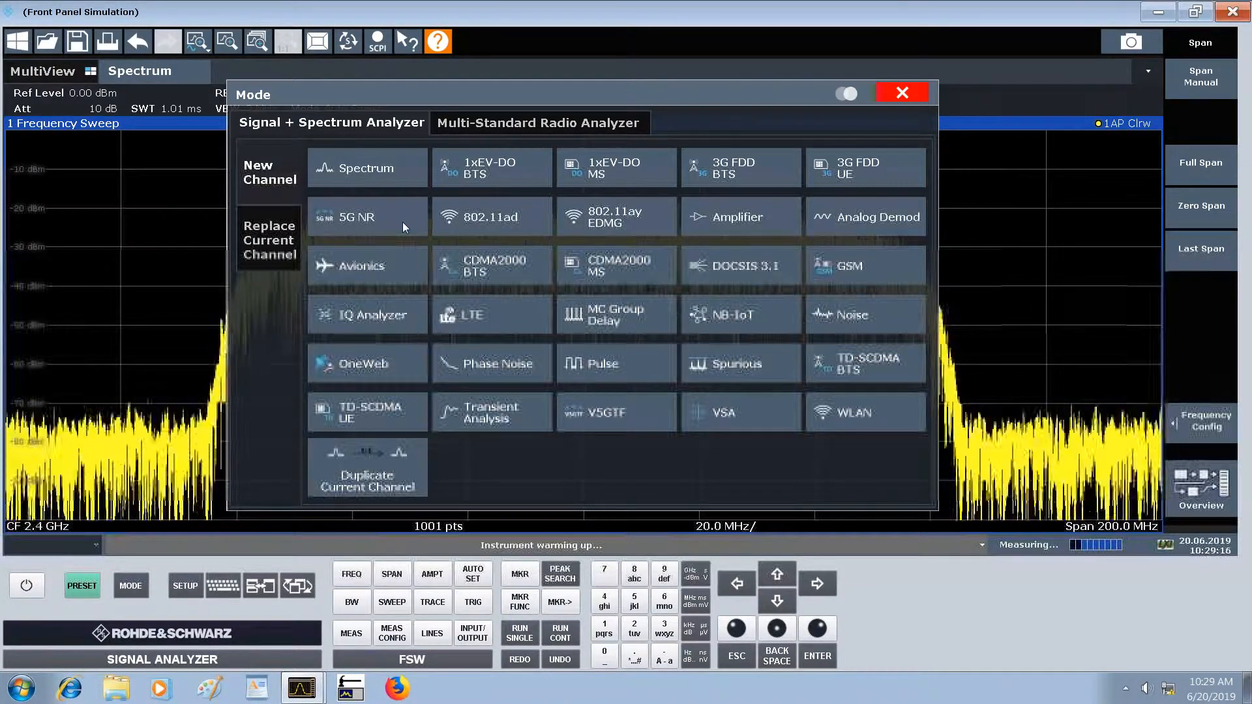
click(903, 92)
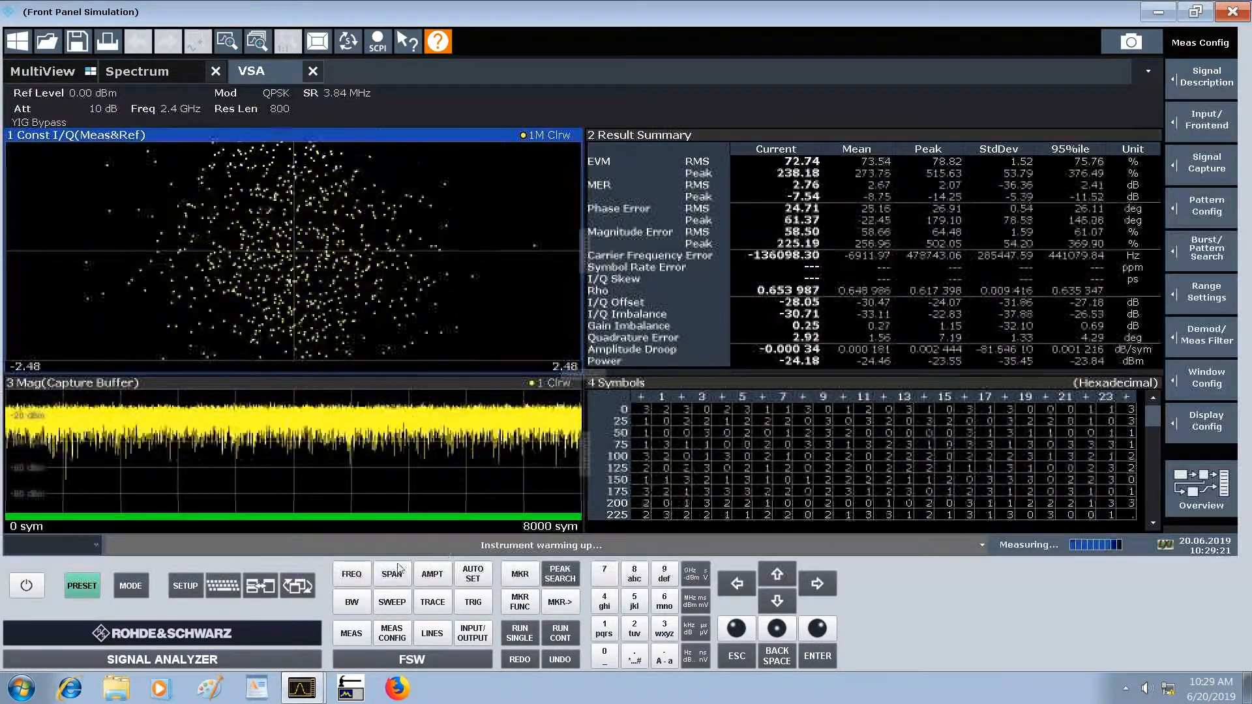
click(352, 574)
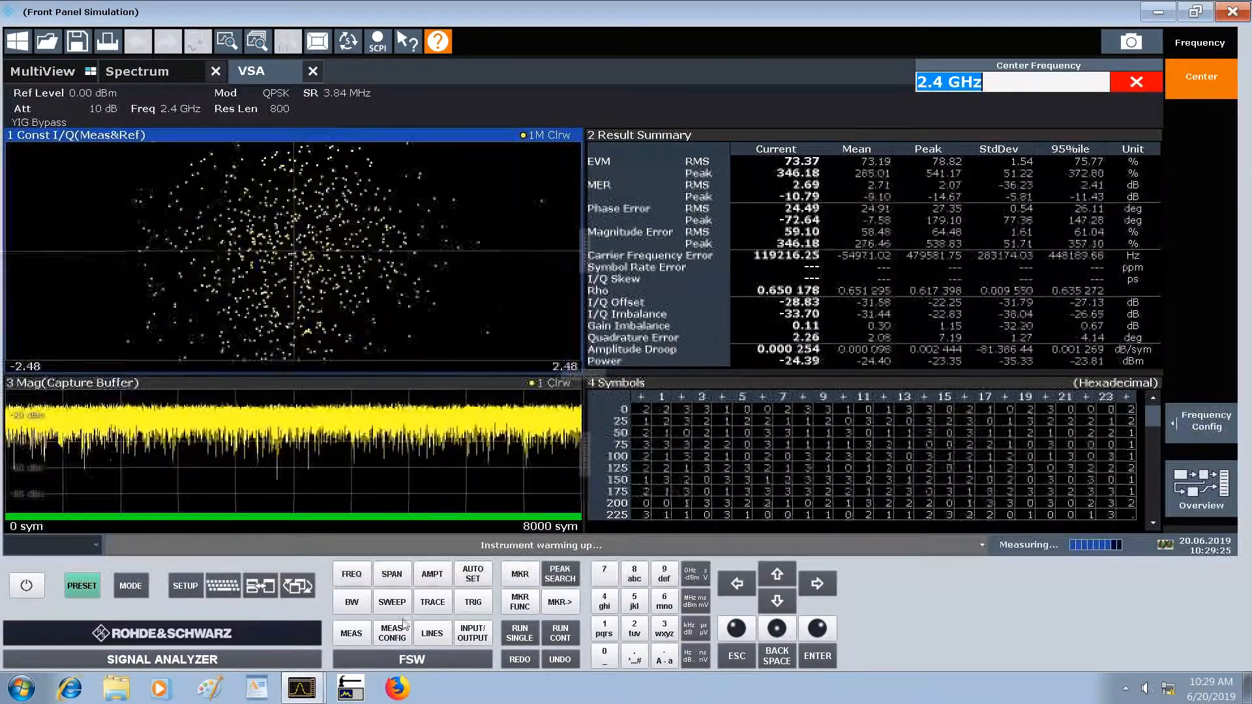
click(392, 634)
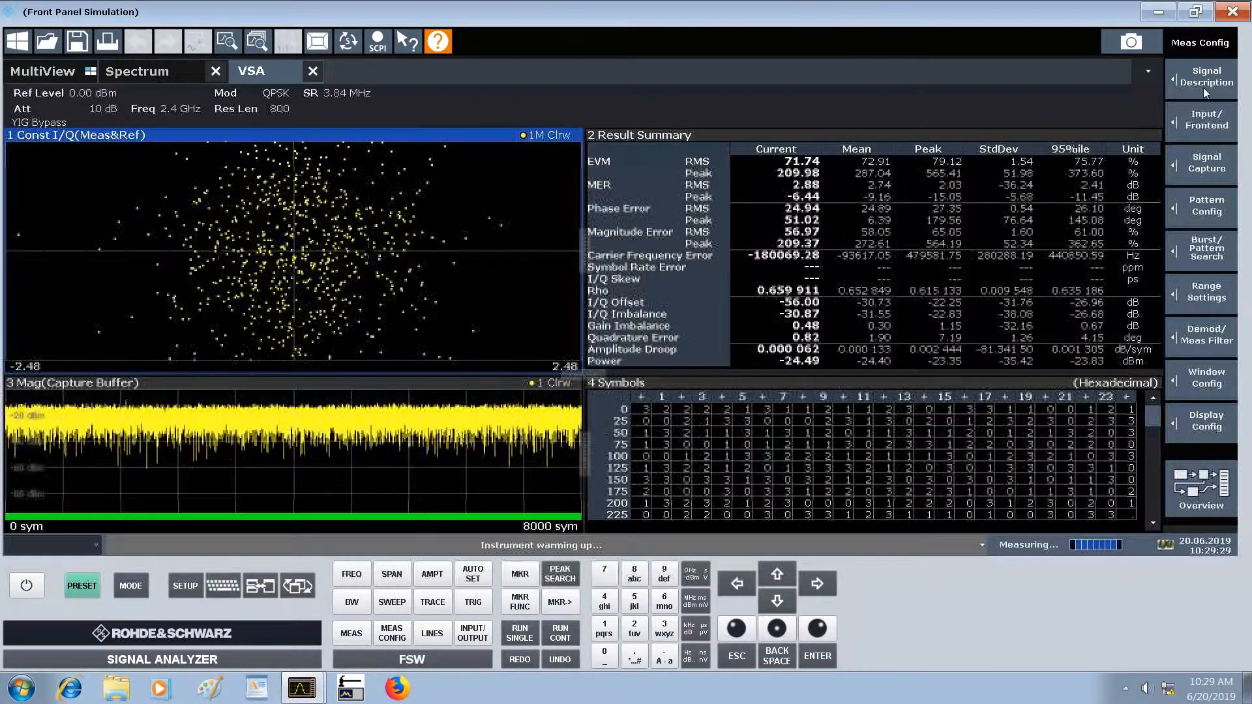
Step: In Signal Description, set QAM 16QAM, SMx mapping, 100 MHz symbol rate, 0.25 roll-off
click(1211, 77)
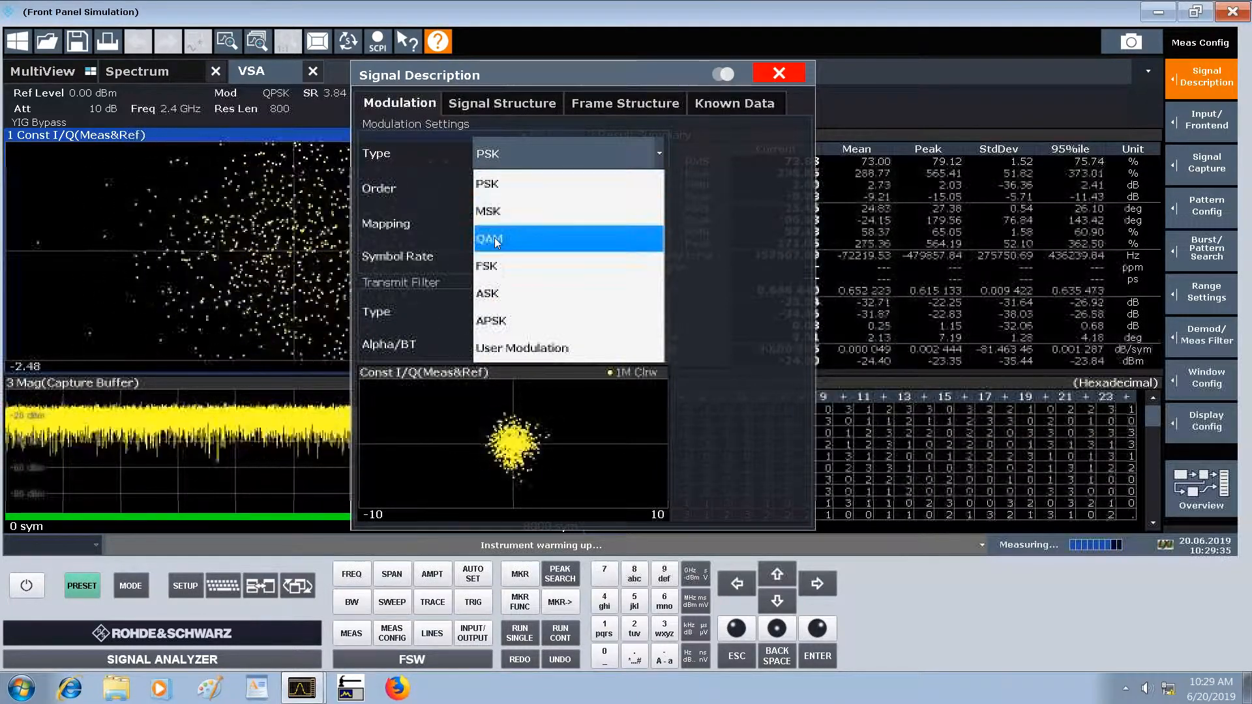
click(495, 239)
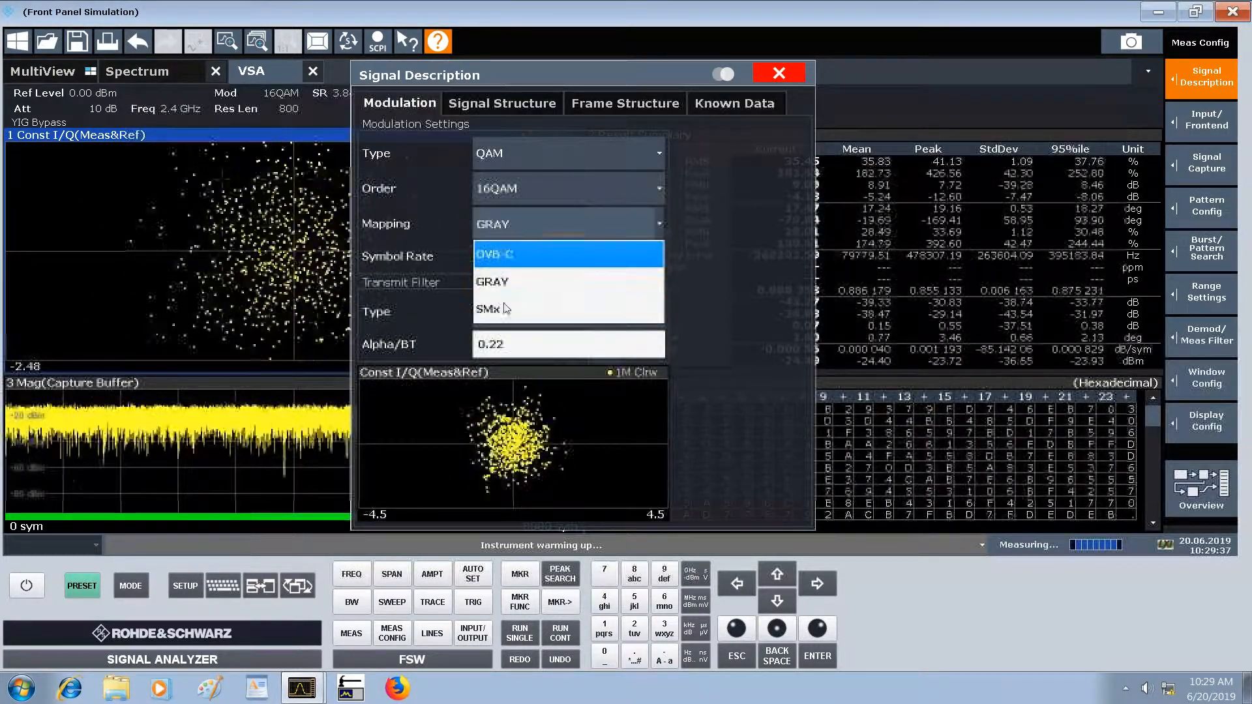
click(493, 308)
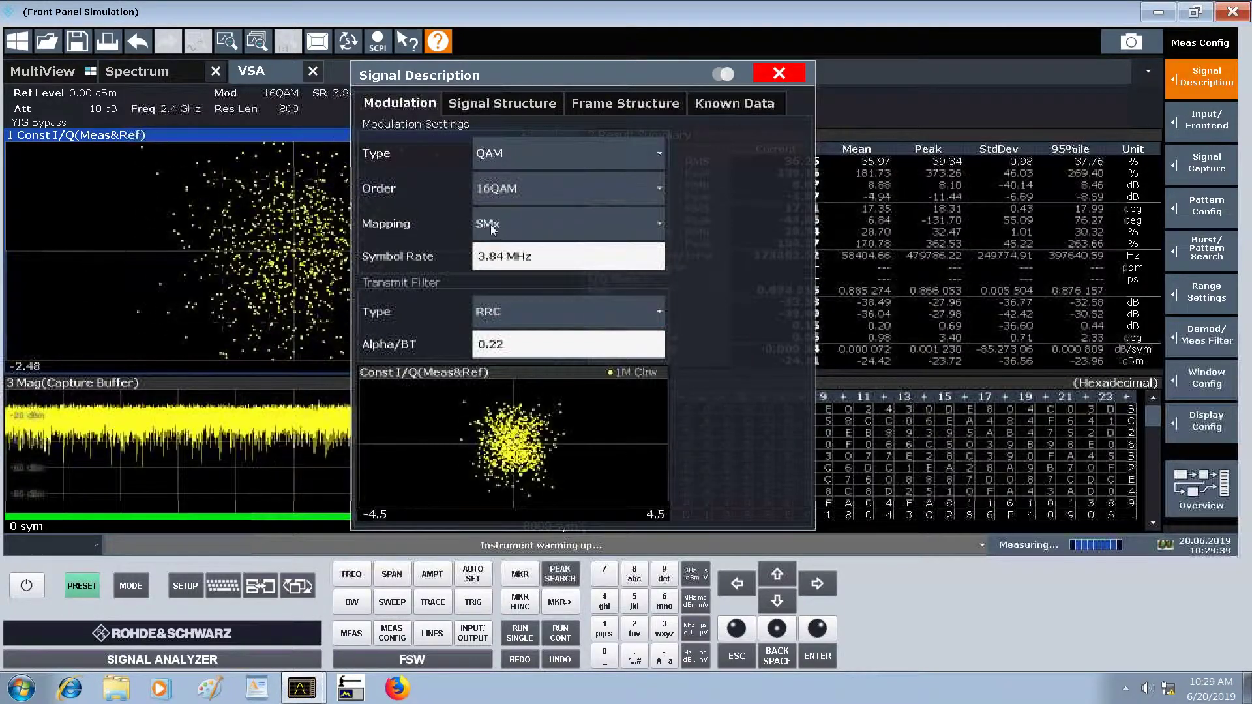
click(569, 255)
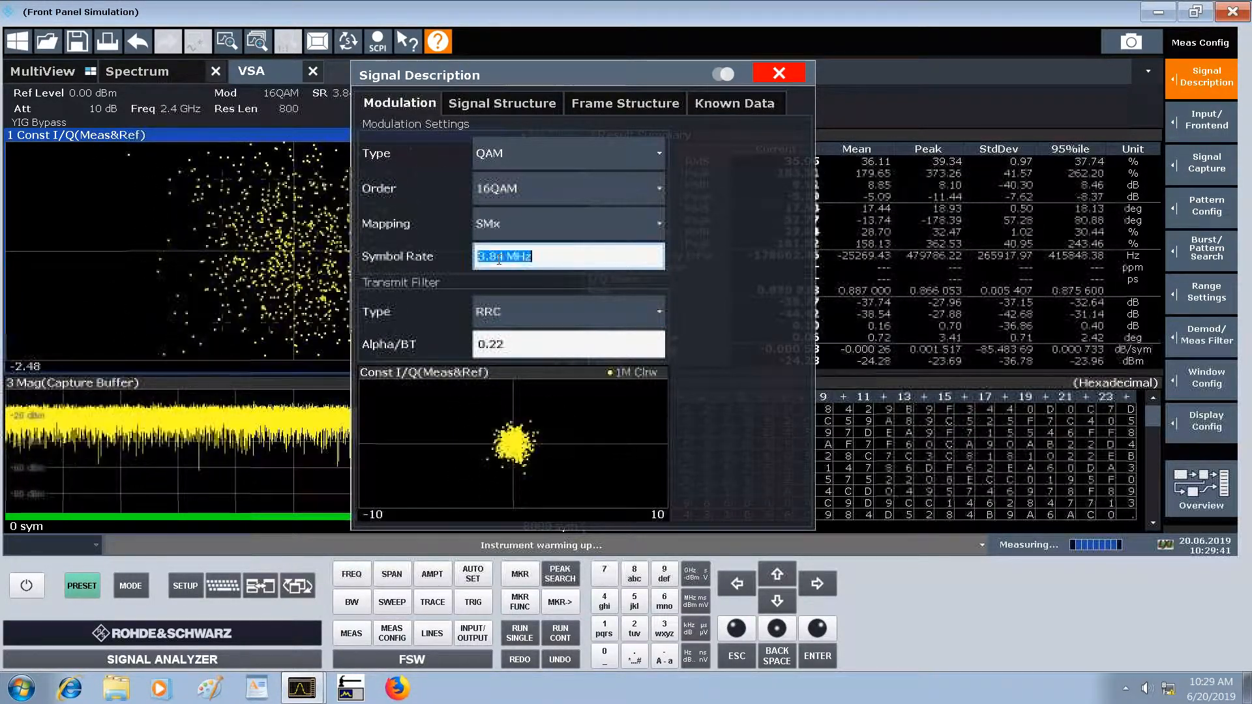
text(100)
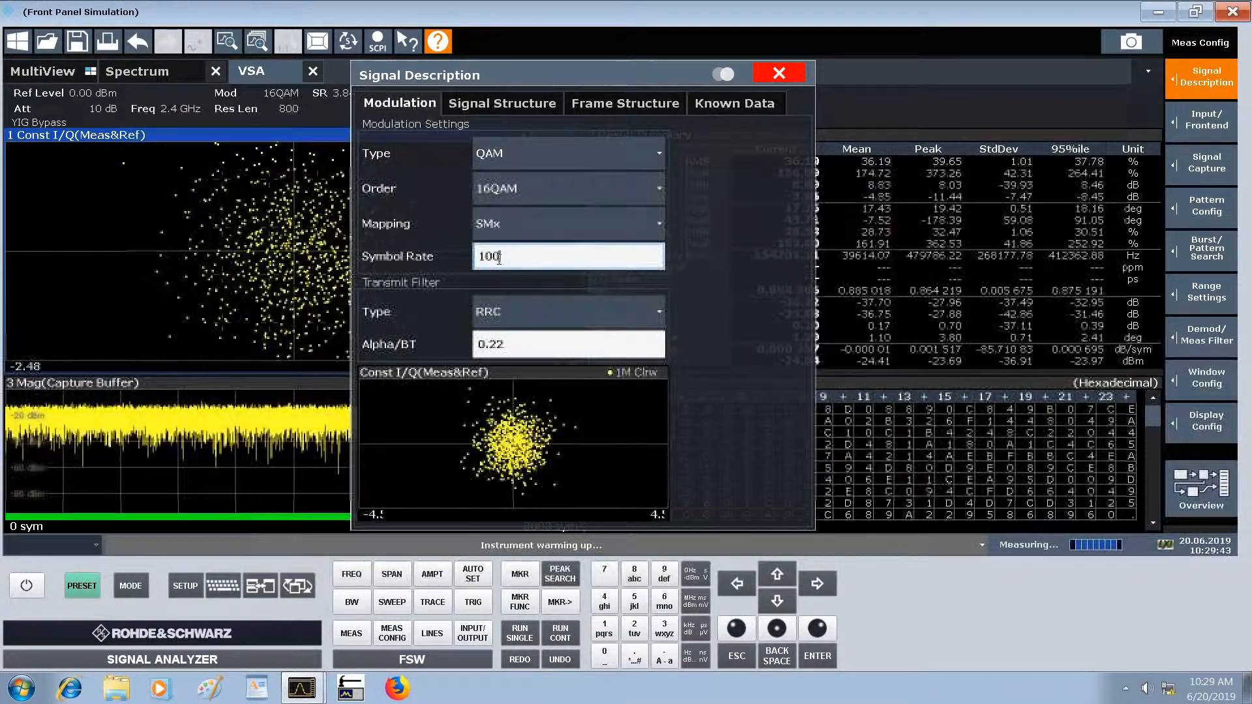
key(Enter)
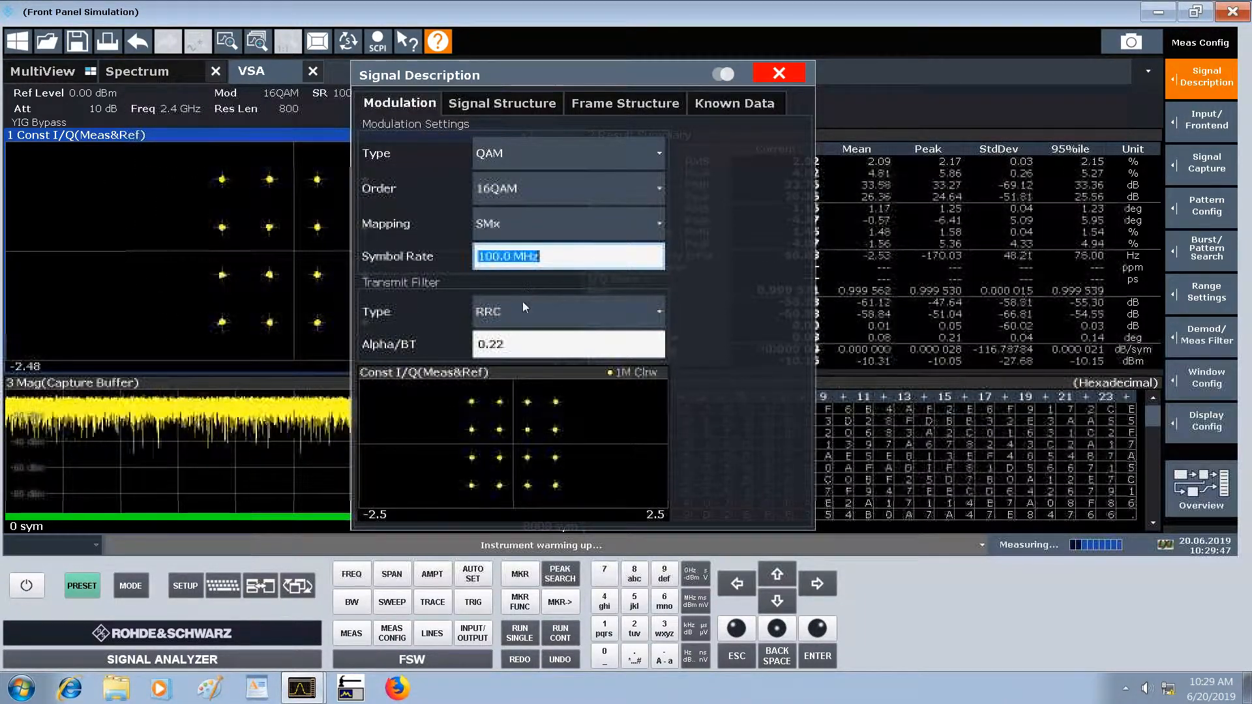
click(568, 344)
text(0.25)
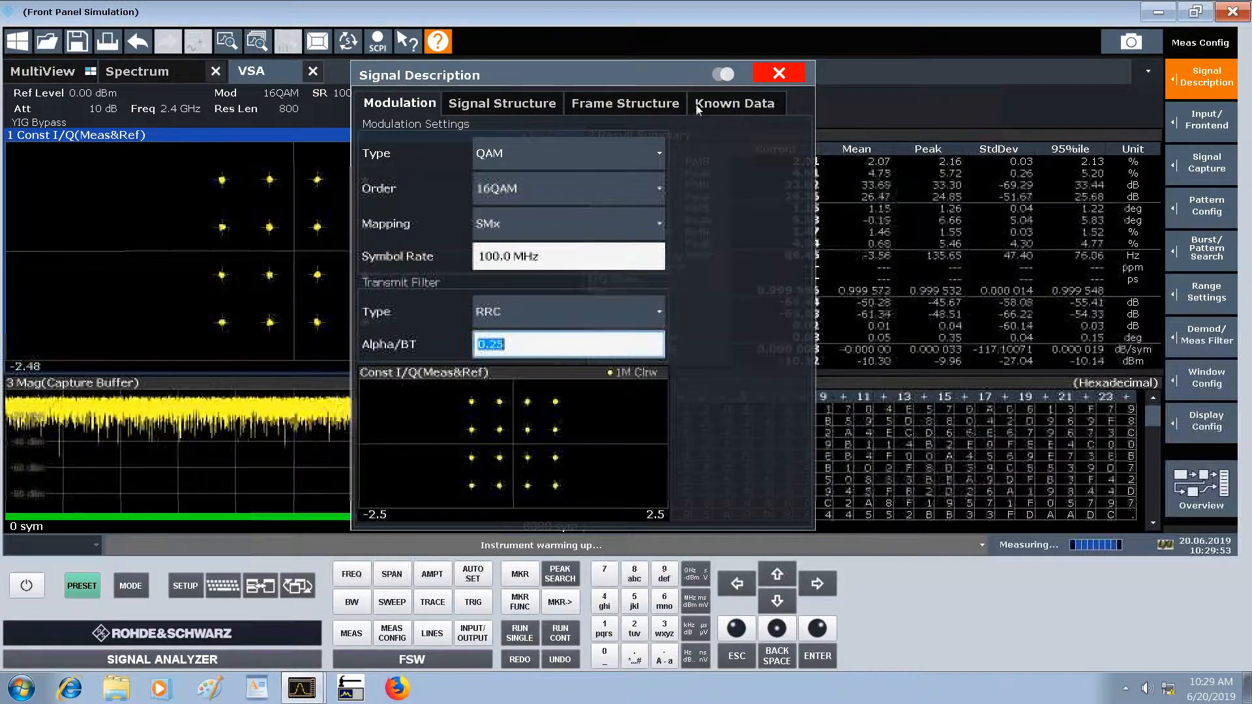
Step: Set Known Data to a PRBS 23 source and close the Signal Description dialog
click(737, 103)
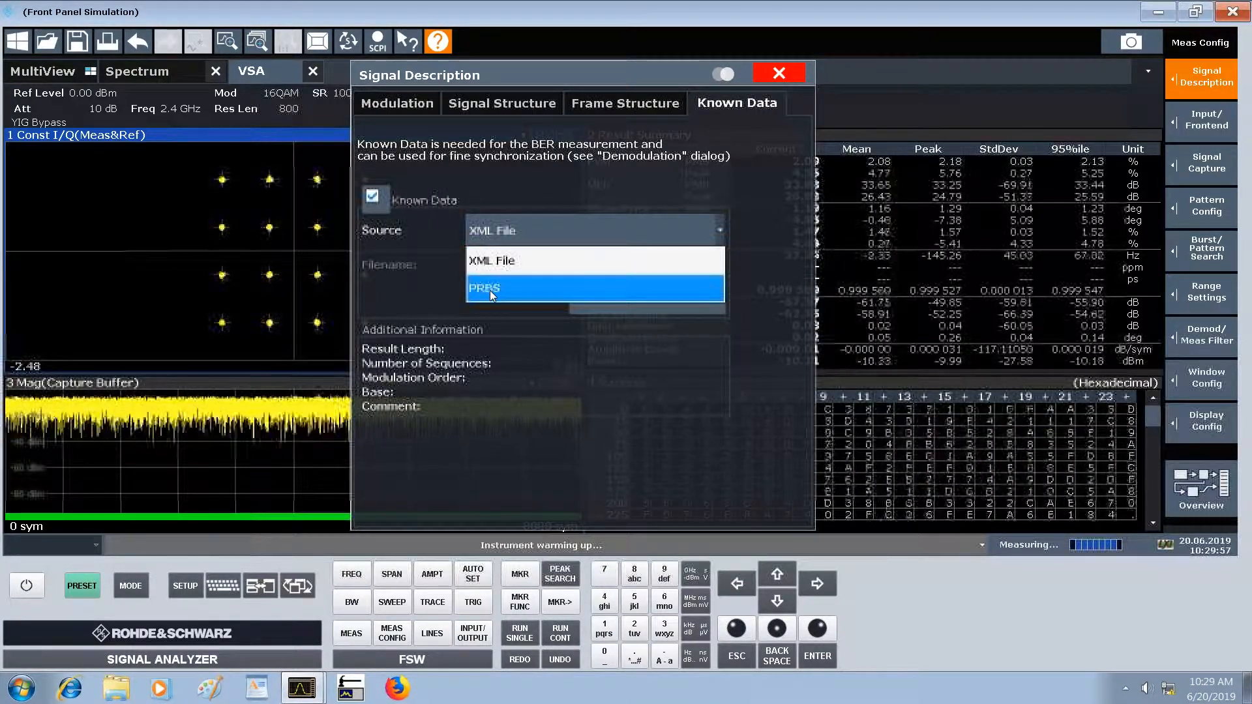
click(491, 288)
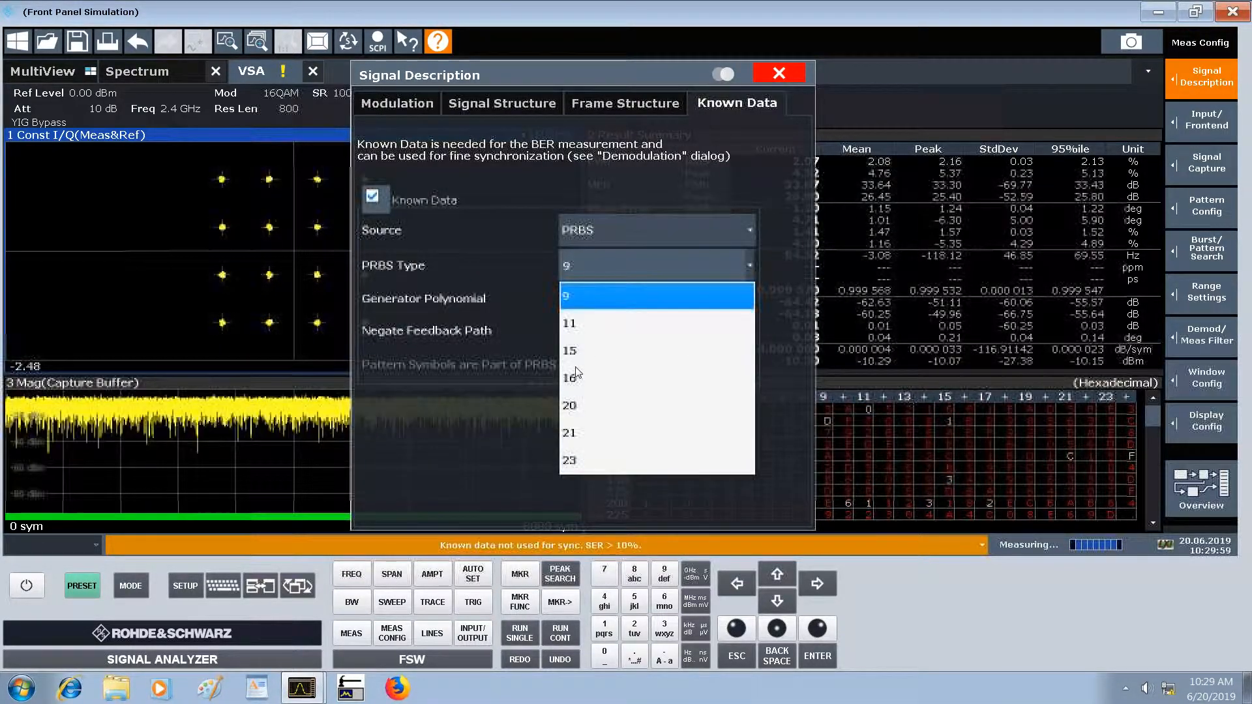
click(570, 460)
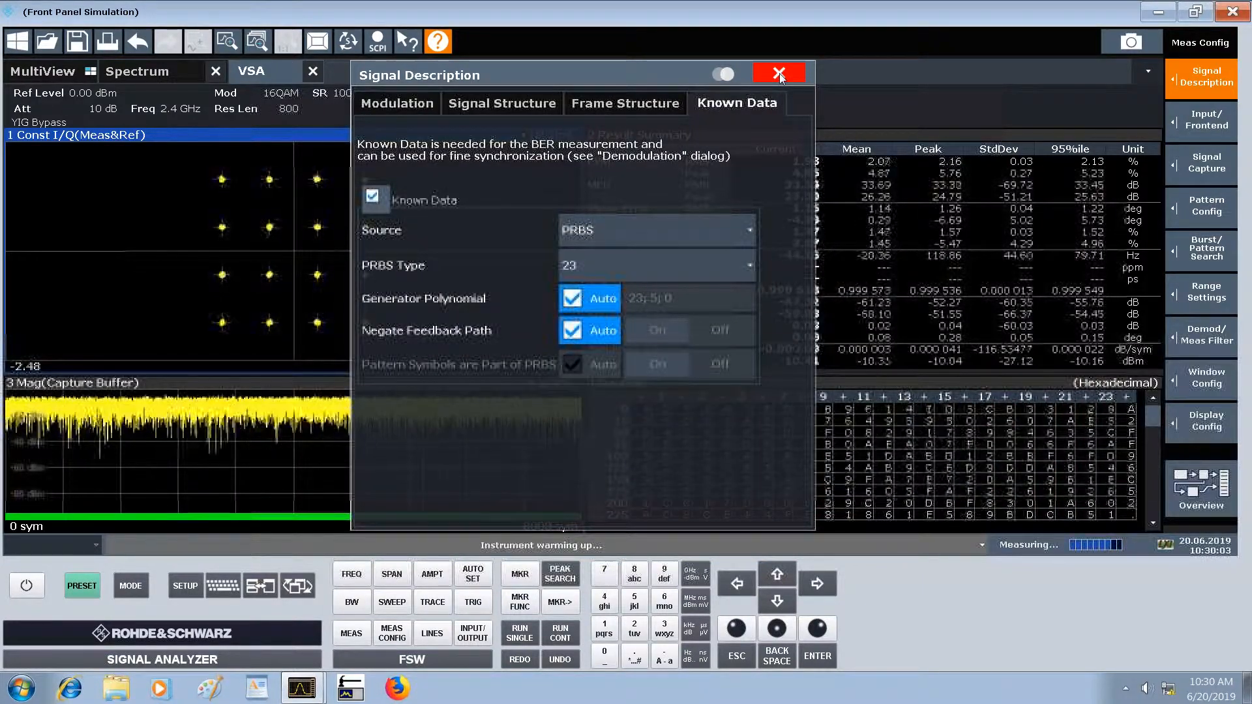
click(778, 71)
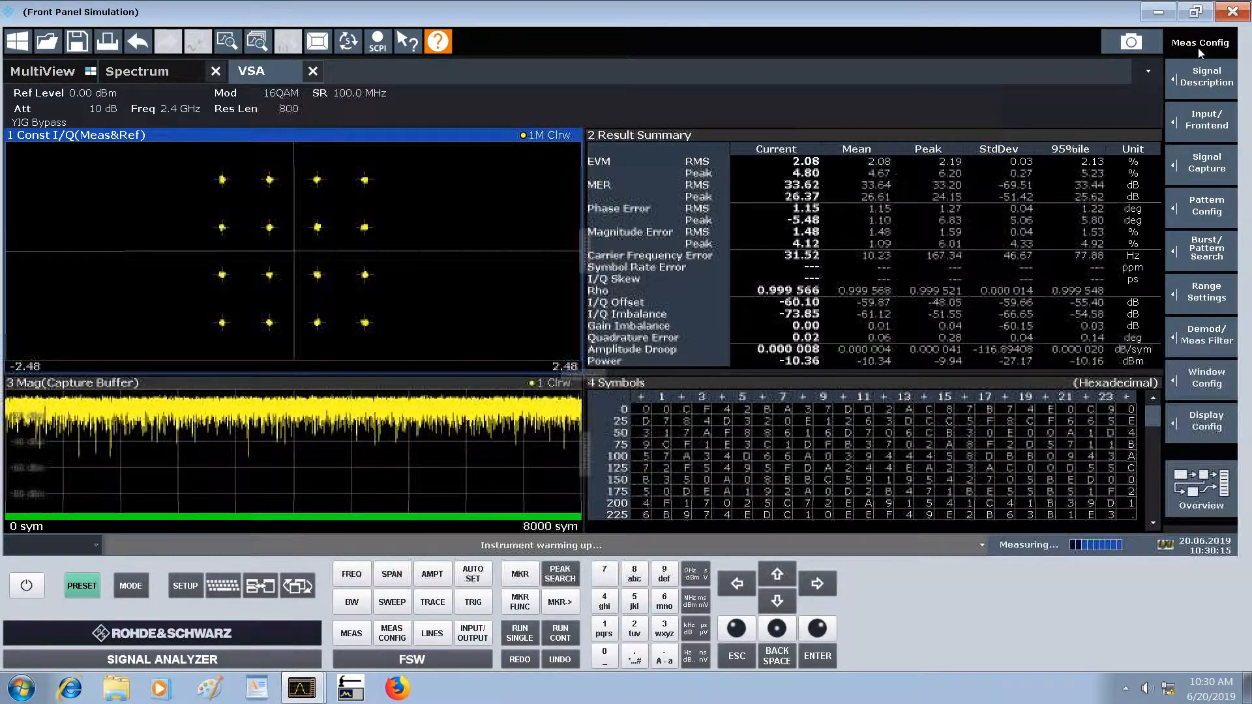
Step: Run Auto Level from the AMPT settings to get -3.40 dBm reference and 6 dB attenuation
click(432, 574)
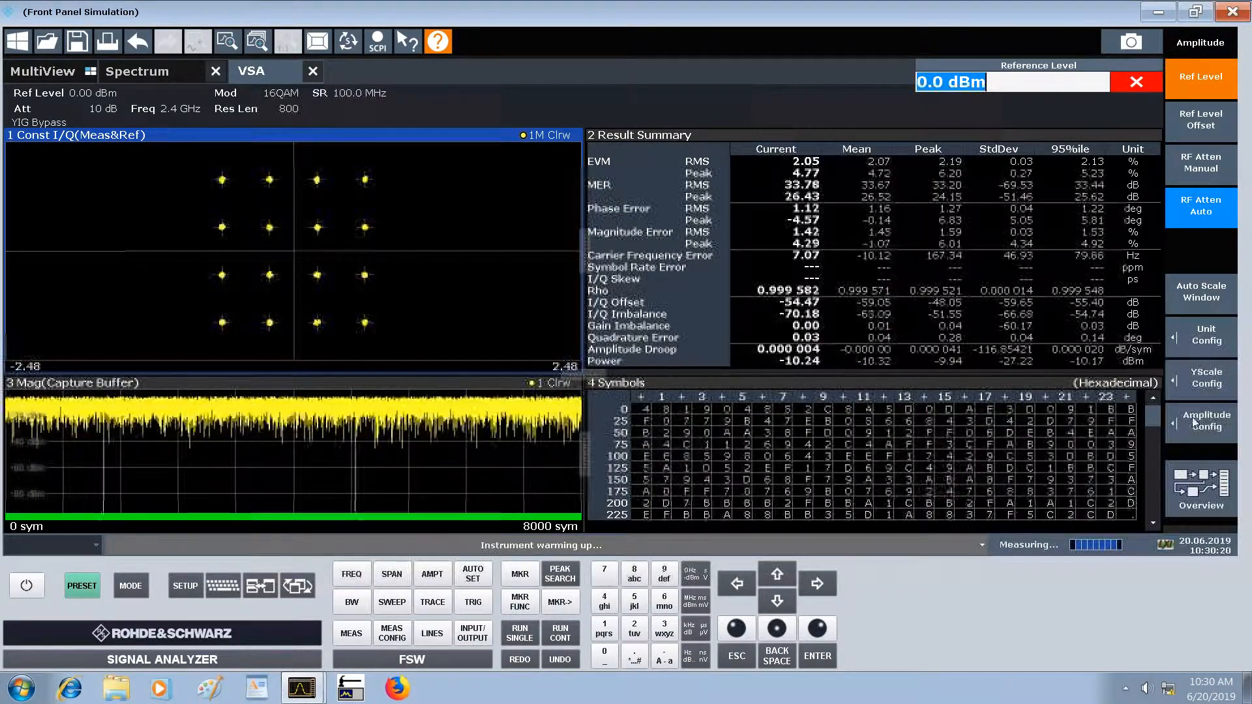
click(1202, 422)
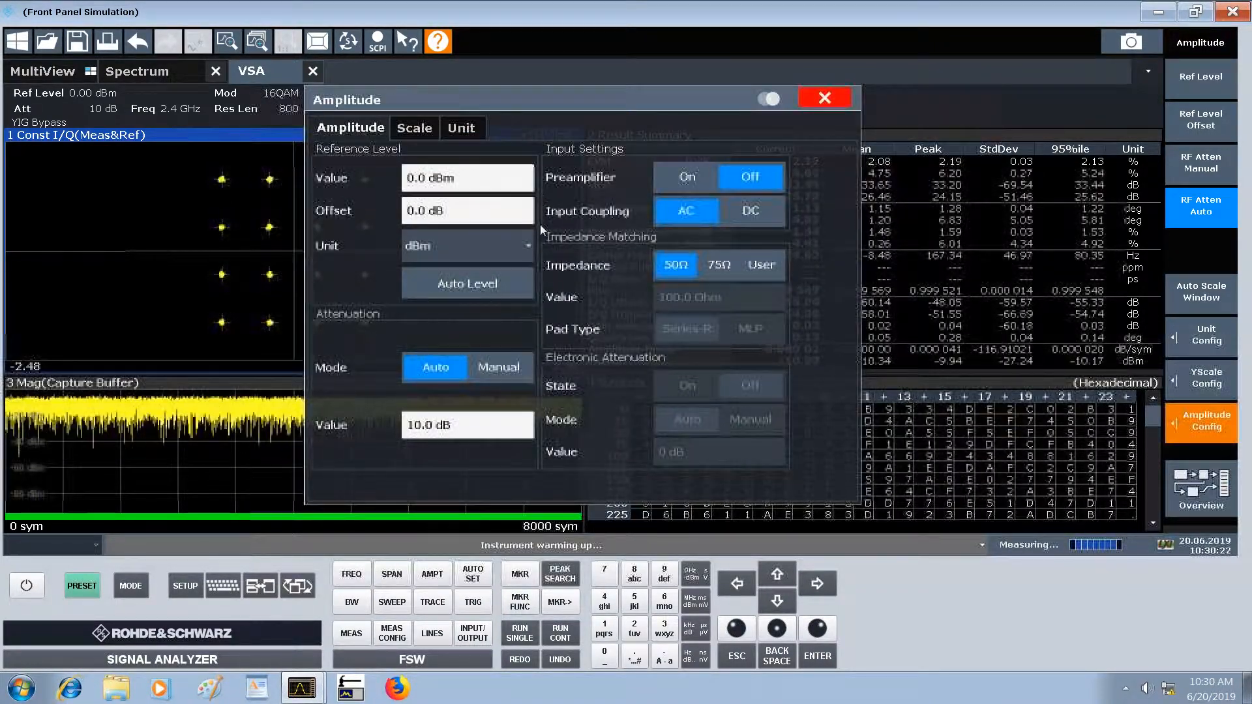
click(824, 97)
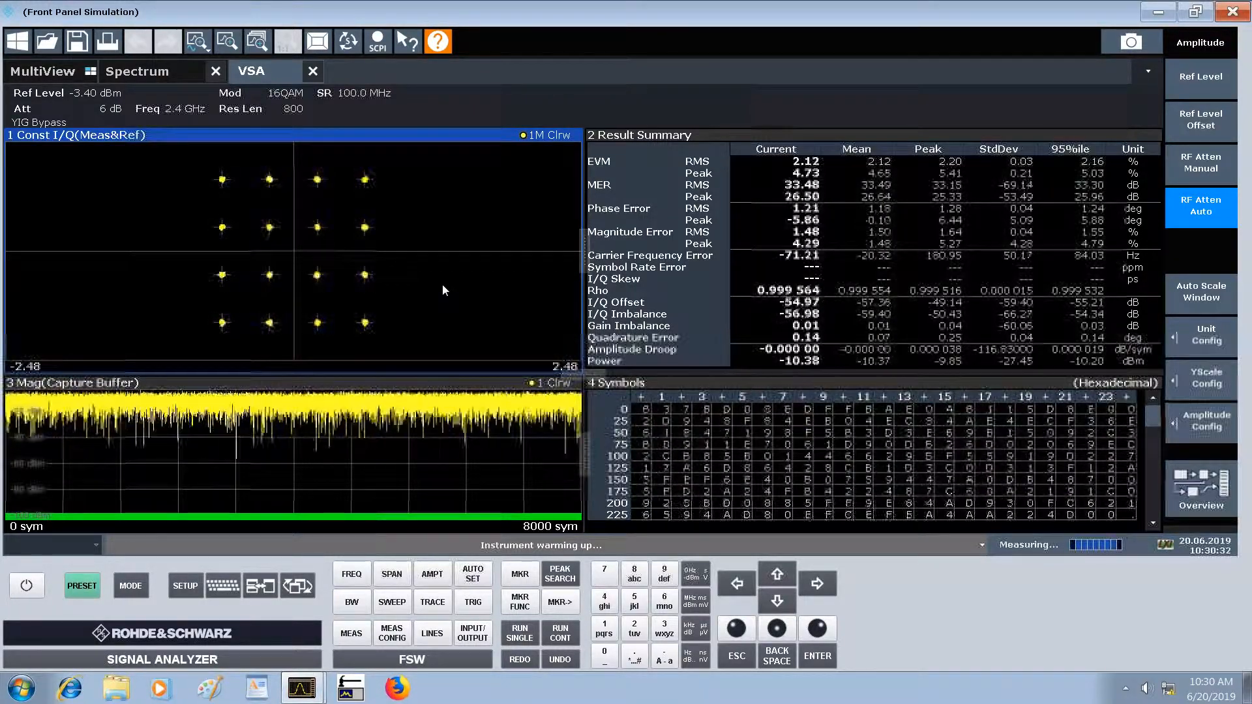
mouse_move(417, 188)
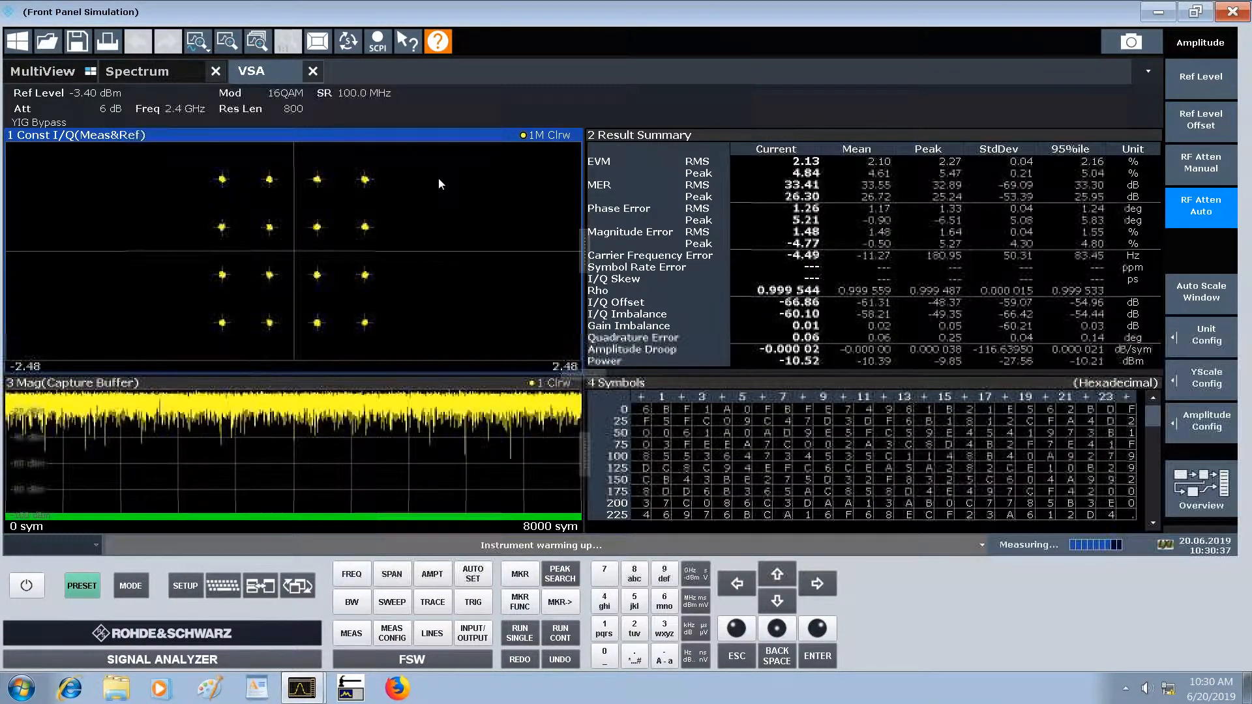
mouse_move(474, 177)
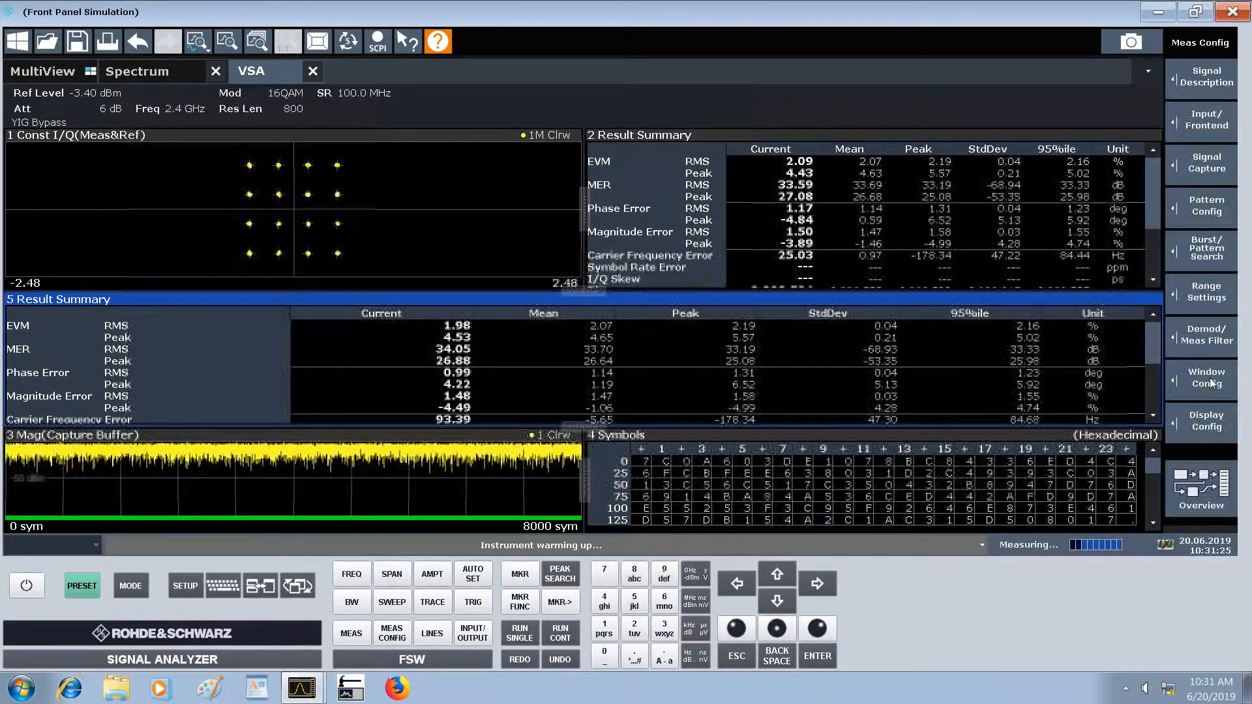
Step: Set window 5's result type to Bit Error Rate in Window Config and close it
click(1205, 379)
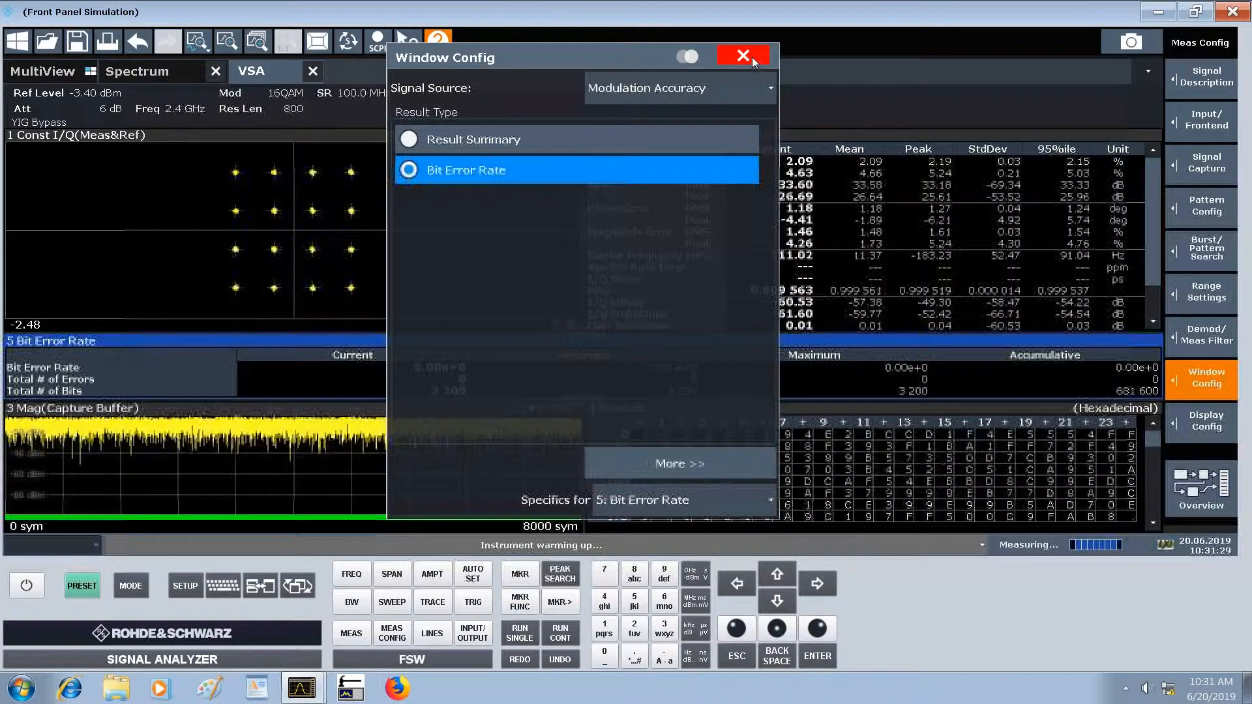
click(742, 54)
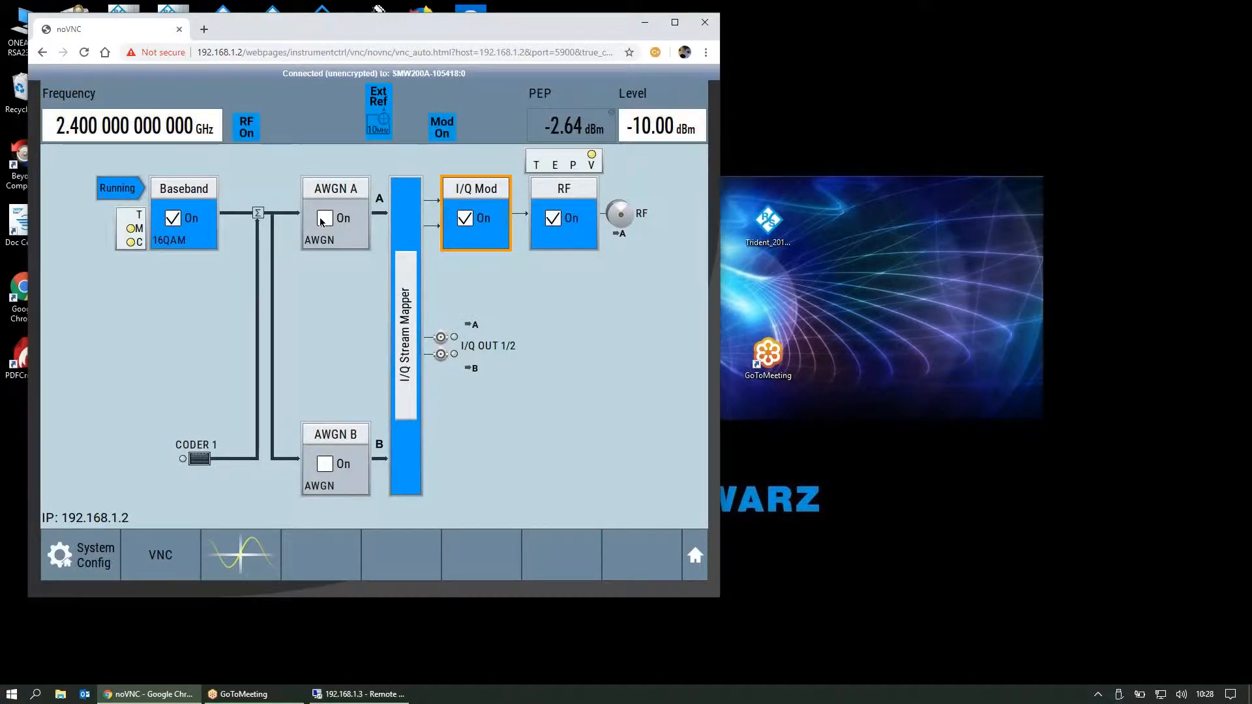
Step: Lower the SMW200A level to -30, then -50 dBm, dismissing the out-of-range message
click(324, 218)
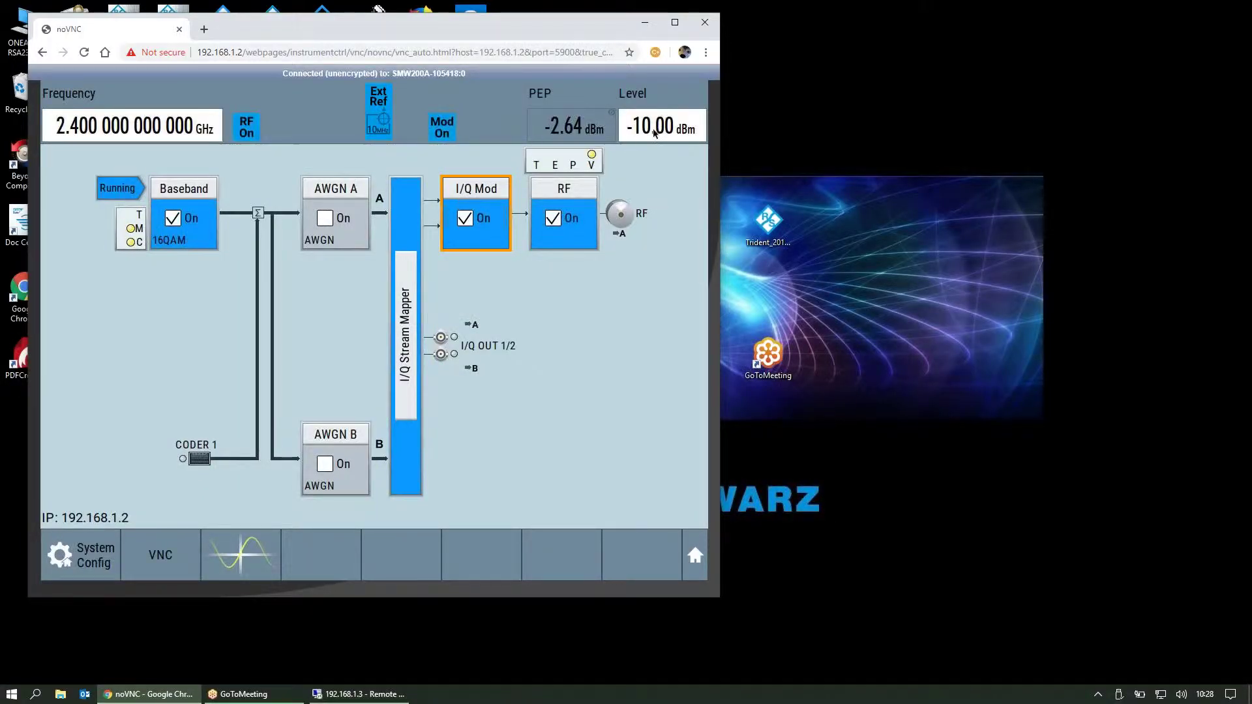
click(651, 124)
text(3)
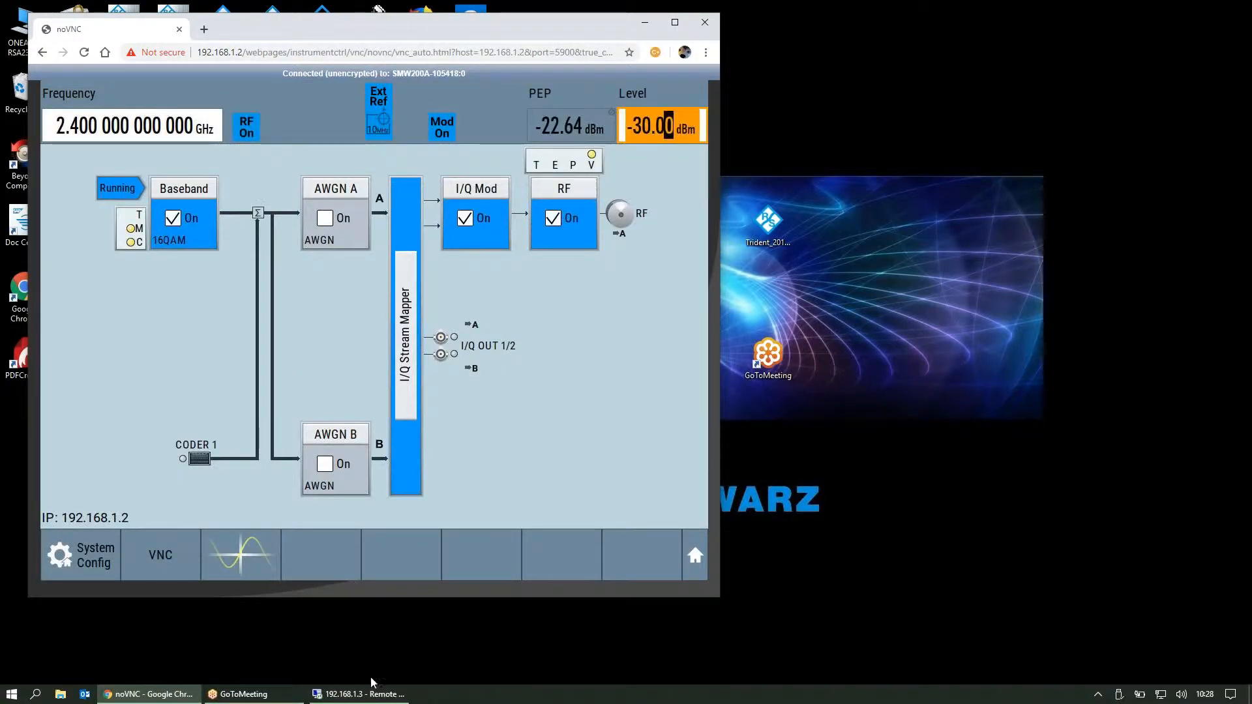
click(362, 693)
text(-50)
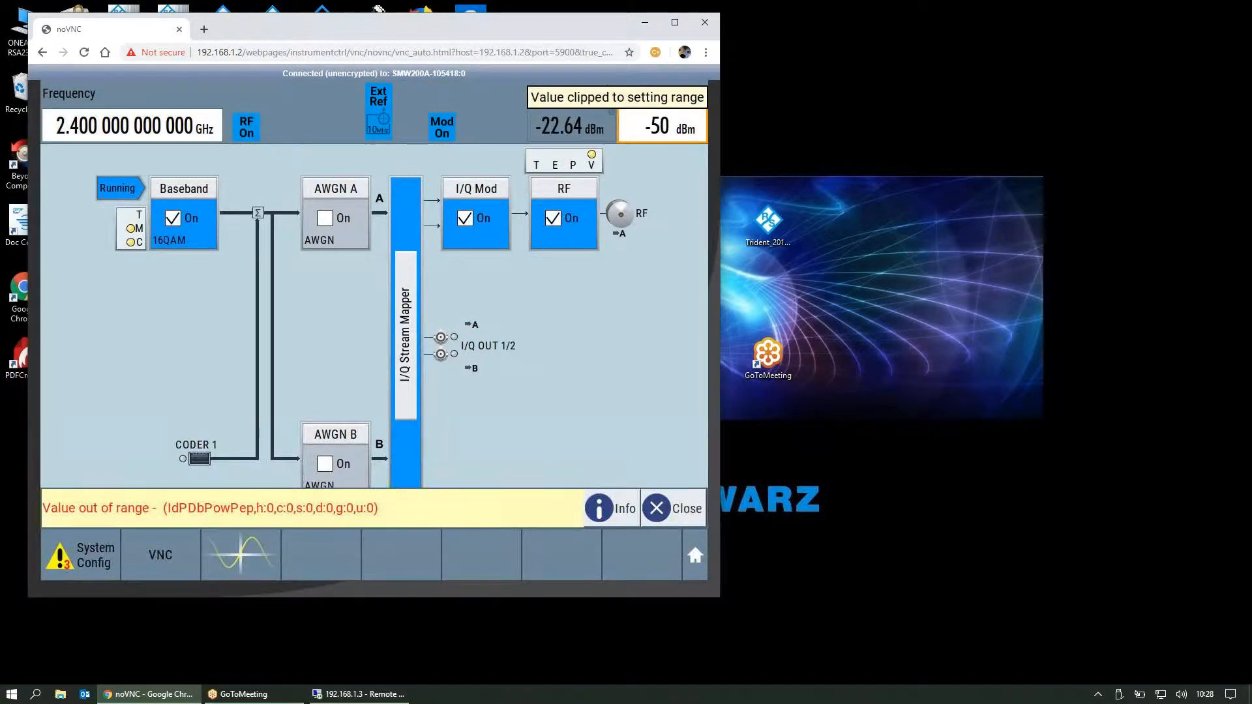
click(656, 508)
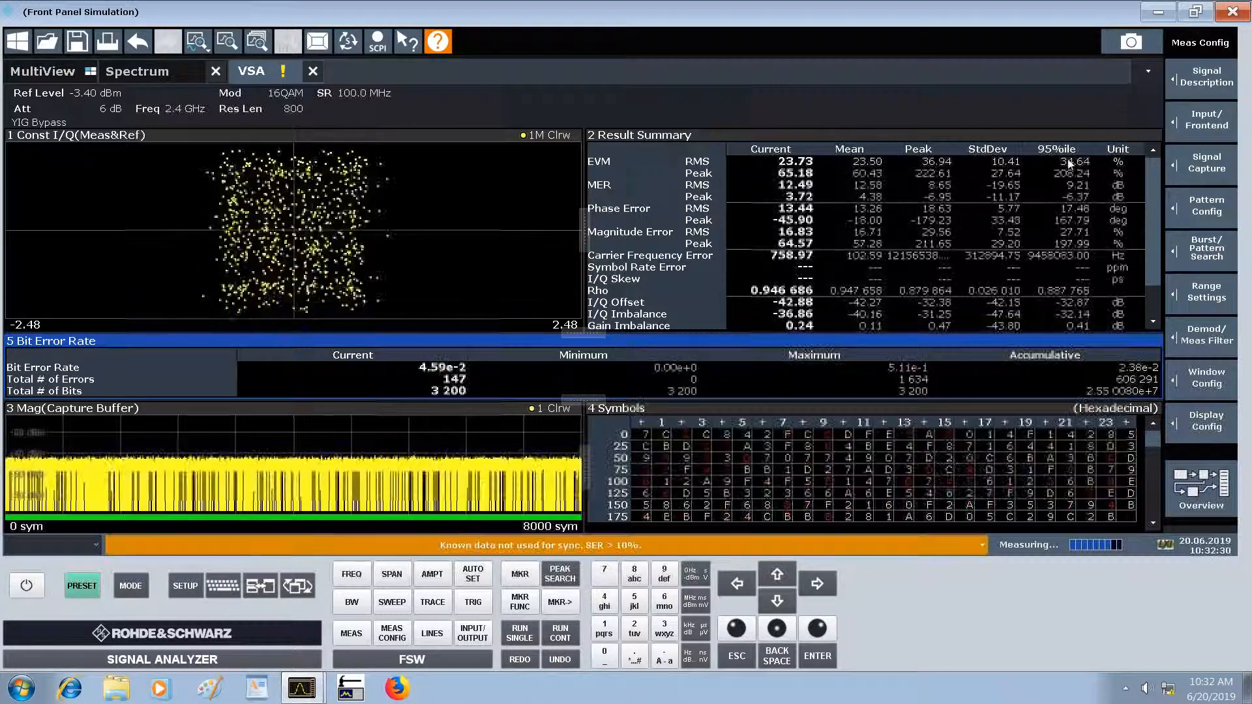
Step: Open the FSW amplitude settings, showing -3.4 dBm reference level and 6 dB attenuation
click(432, 573)
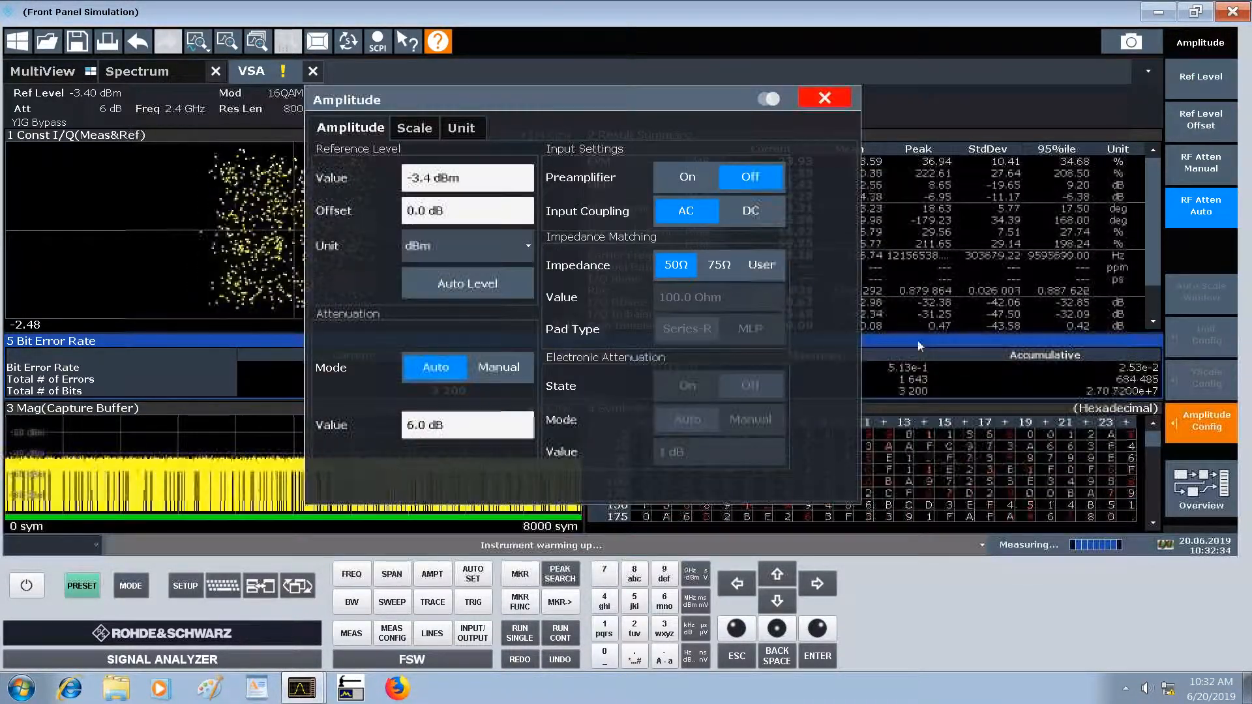
Step: Run Auto Level, setting reference level -43.5 dBm with 0 dB attenuation
click(825, 97)
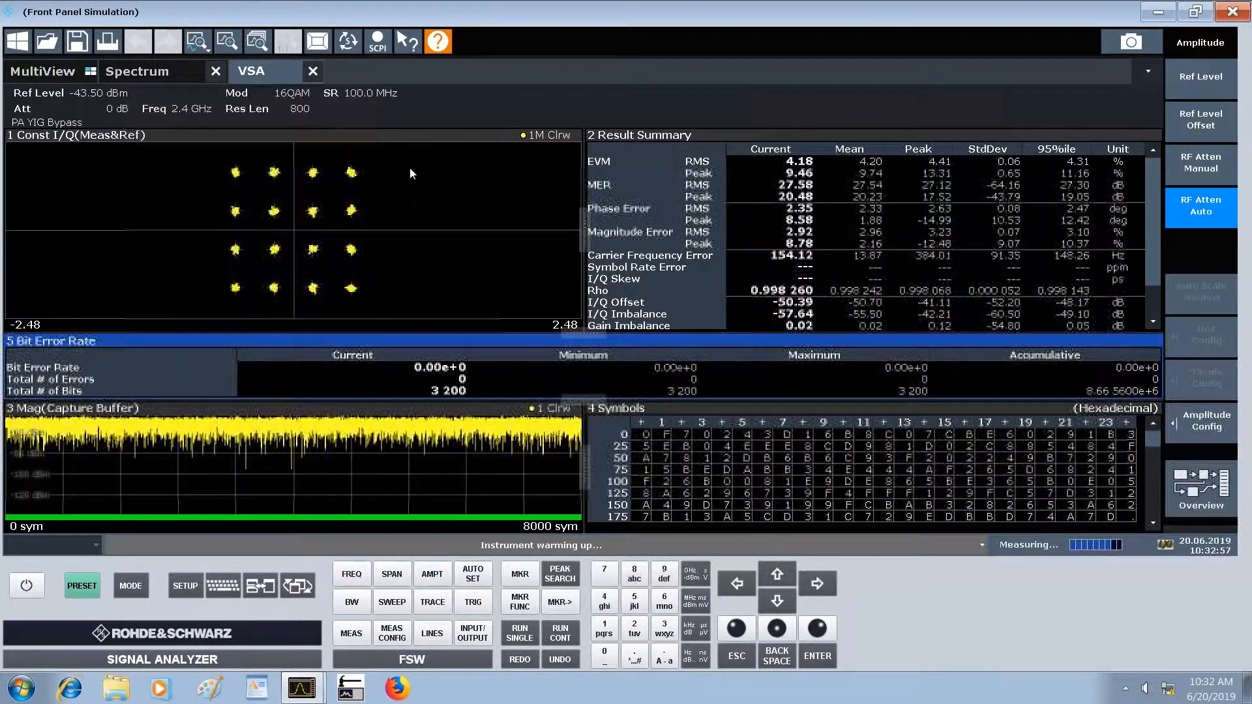
mouse_move(517, 206)
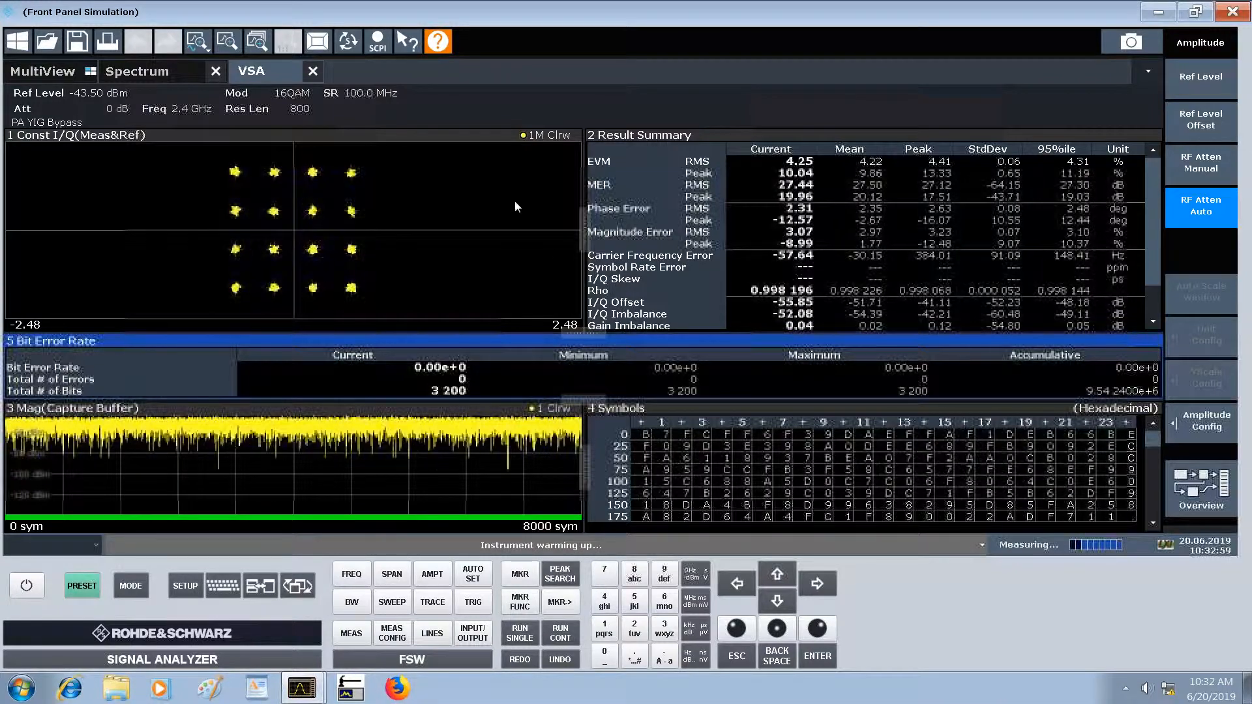